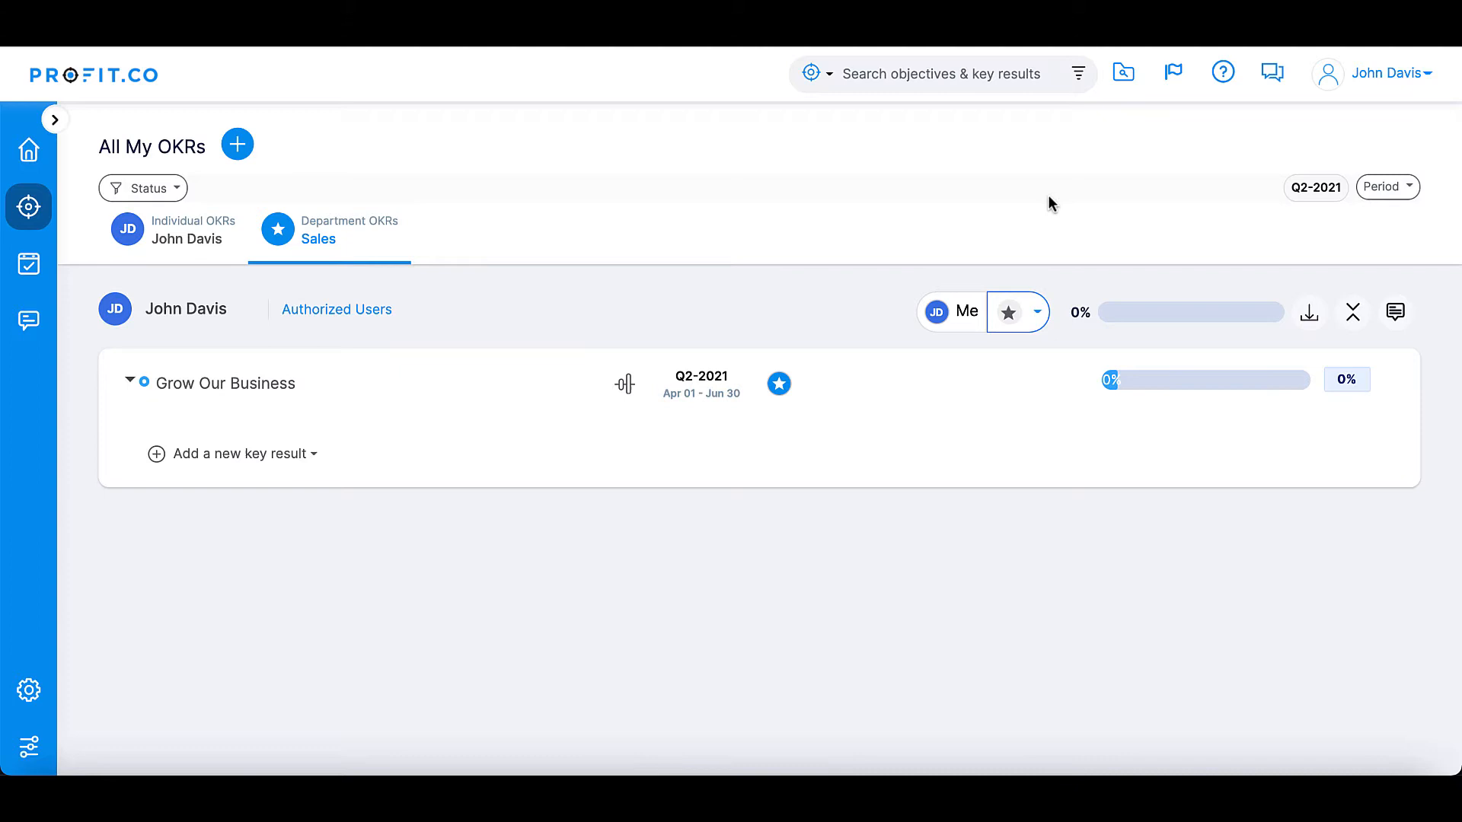
mouse_move(302, 529)
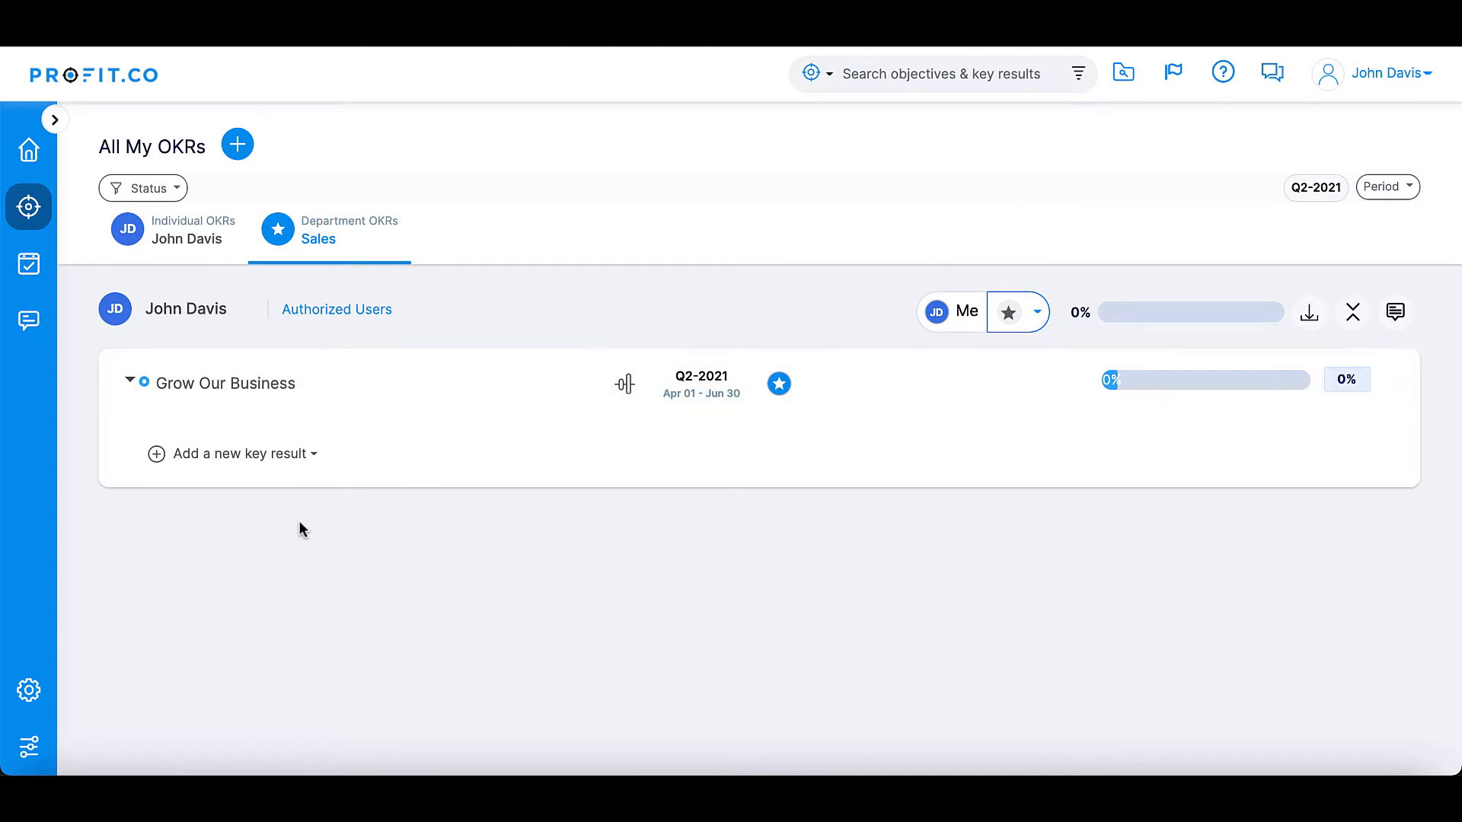
- Open Salesforce under Settings > Integrations and begin the Salesforce sign-in
left_click(28, 689)
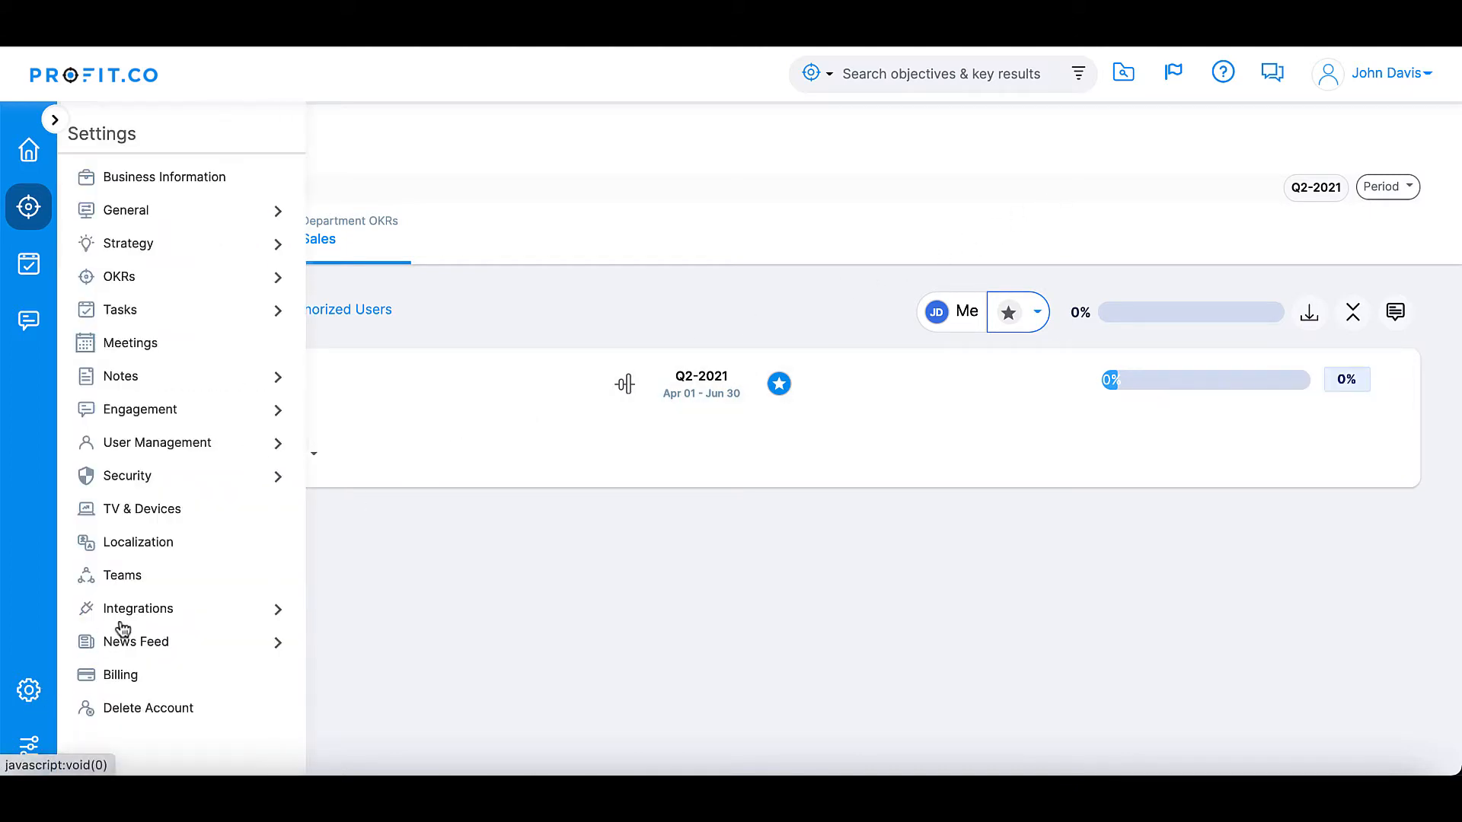
left_click(140, 608)
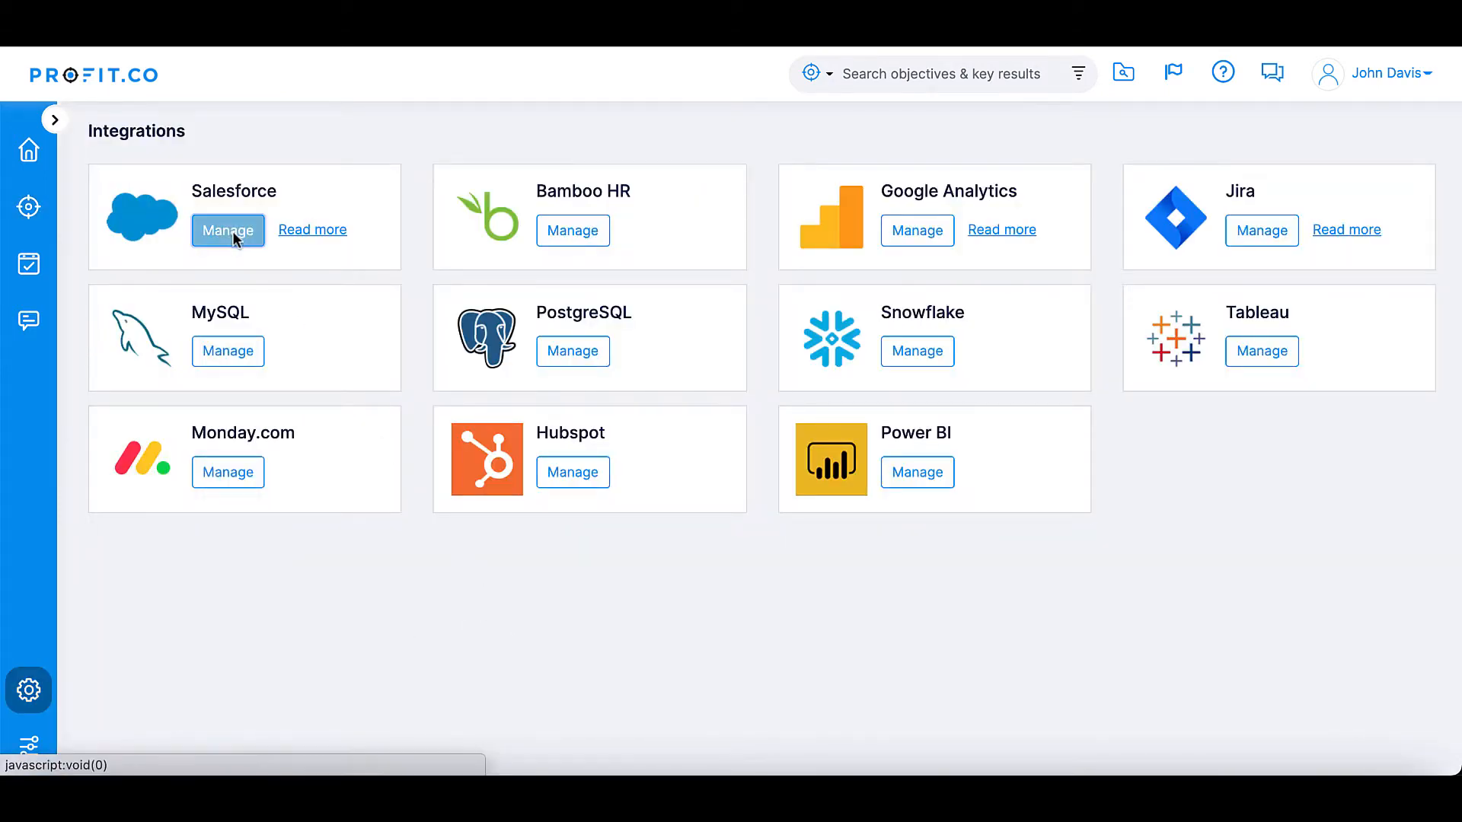
left_click(228, 230)
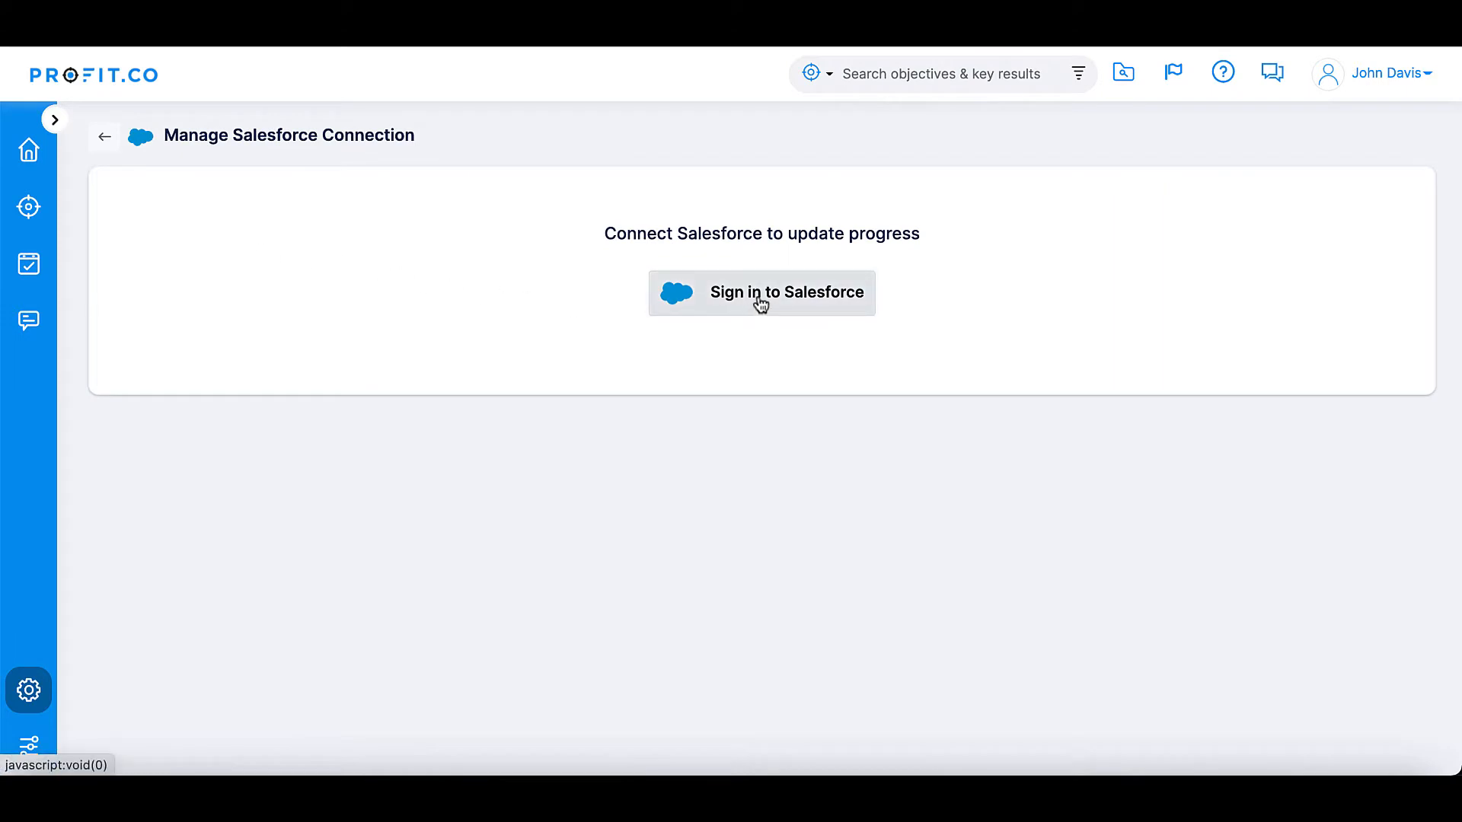
left_click(760, 293)
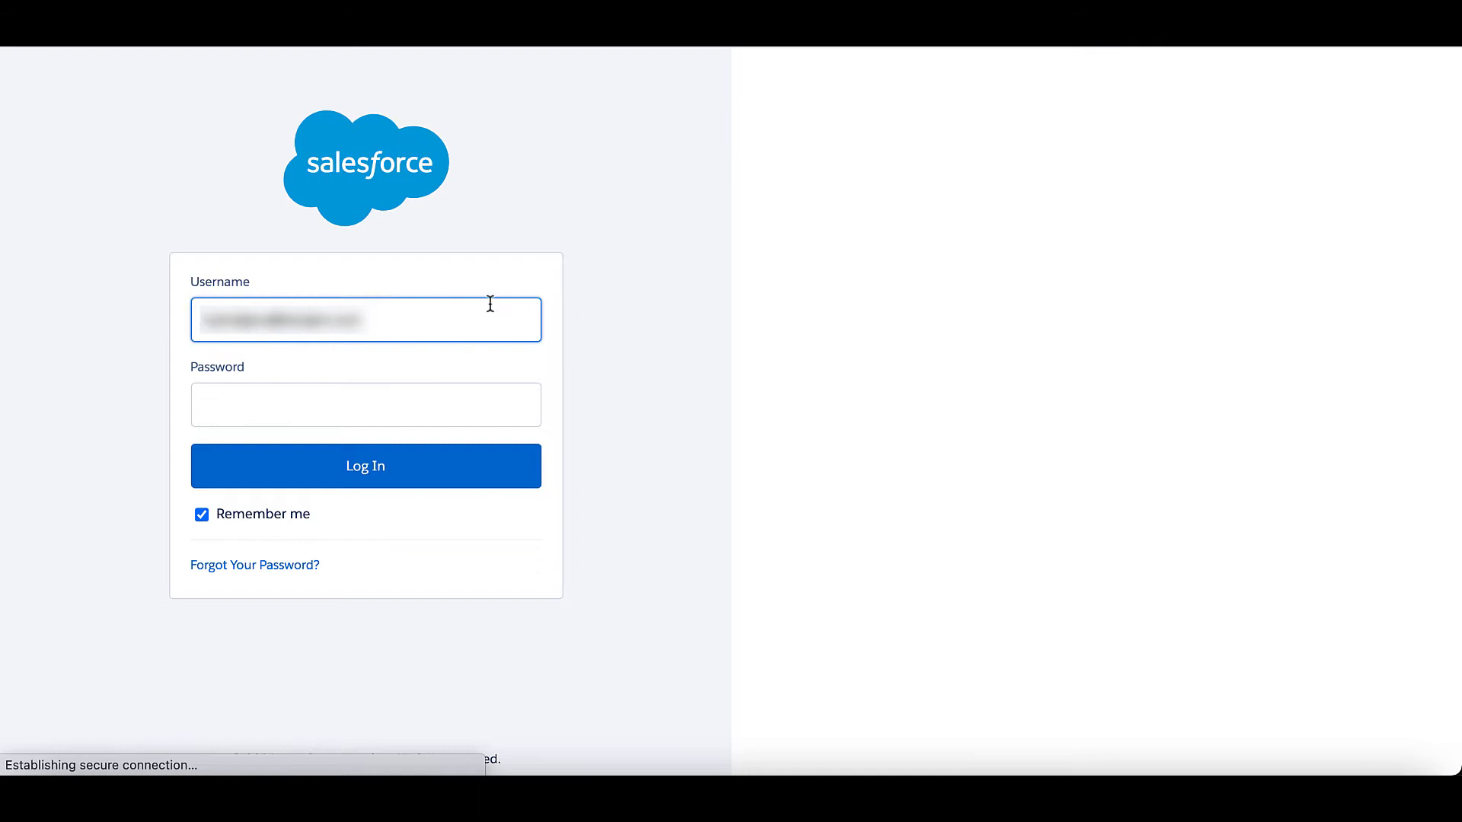
- Enter the Salesforce password and log in to the account
left_click(365, 404)
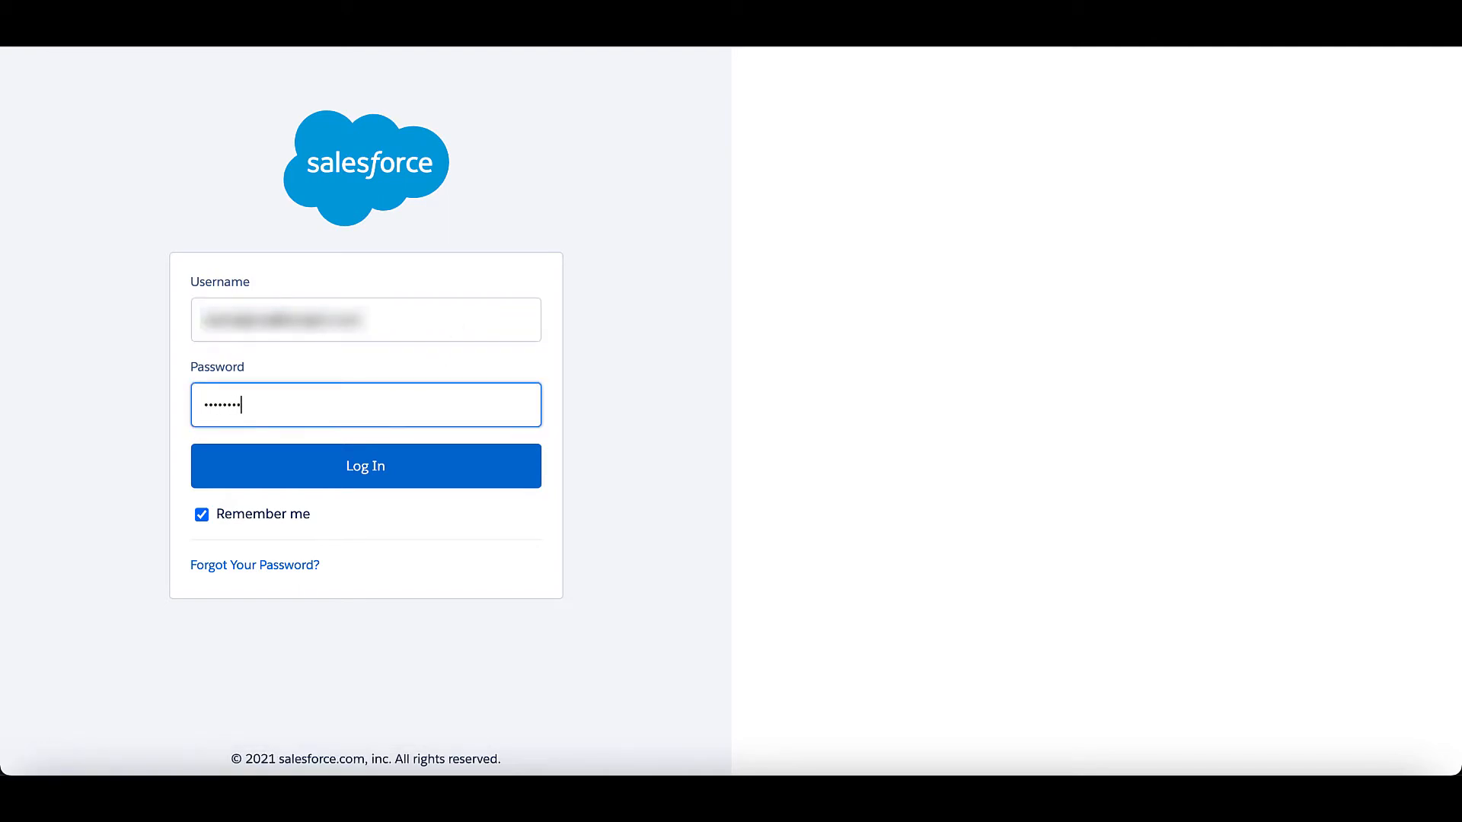
left_click(365, 465)
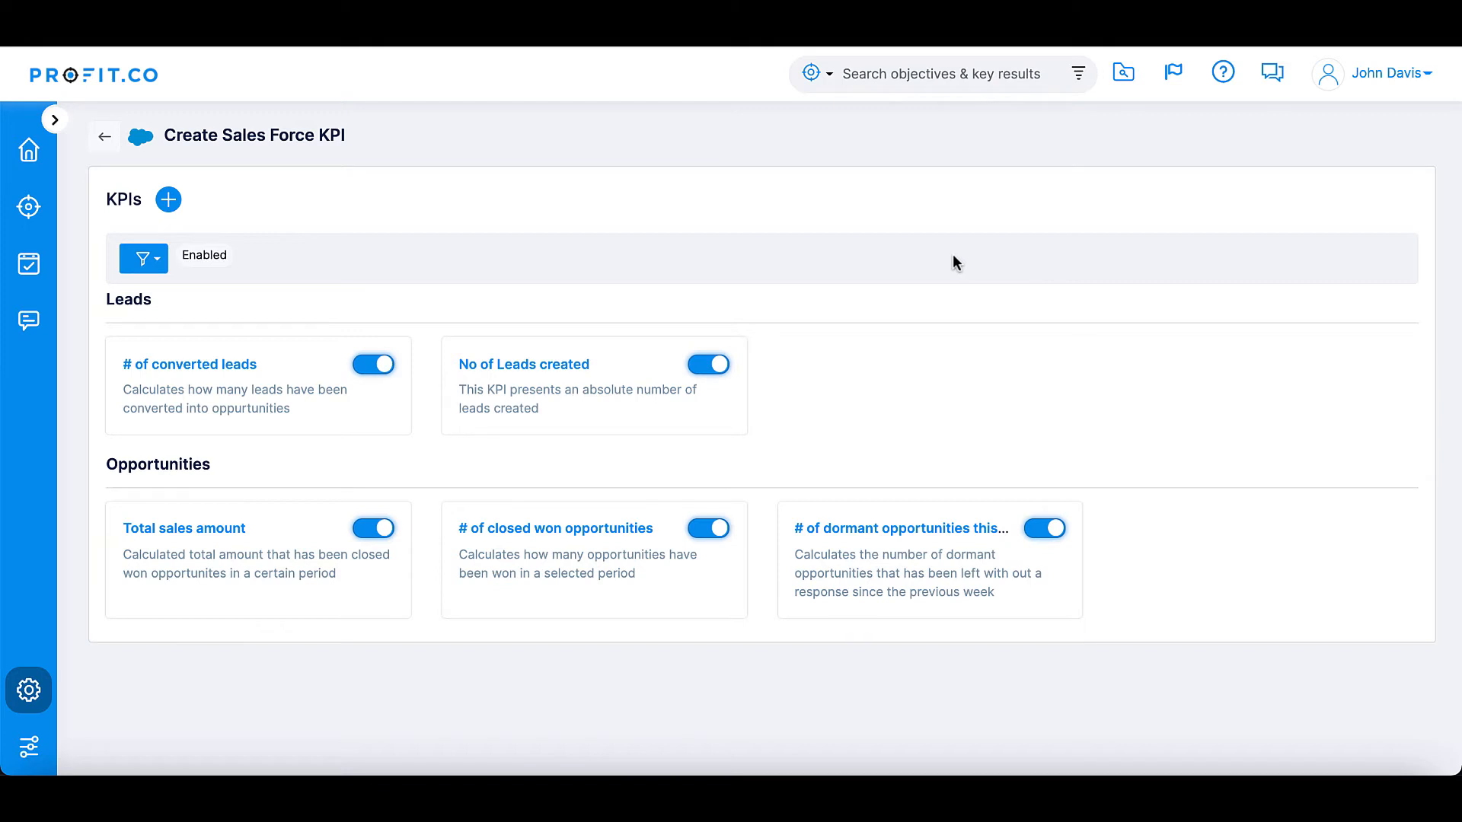
mouse_move(718, 382)
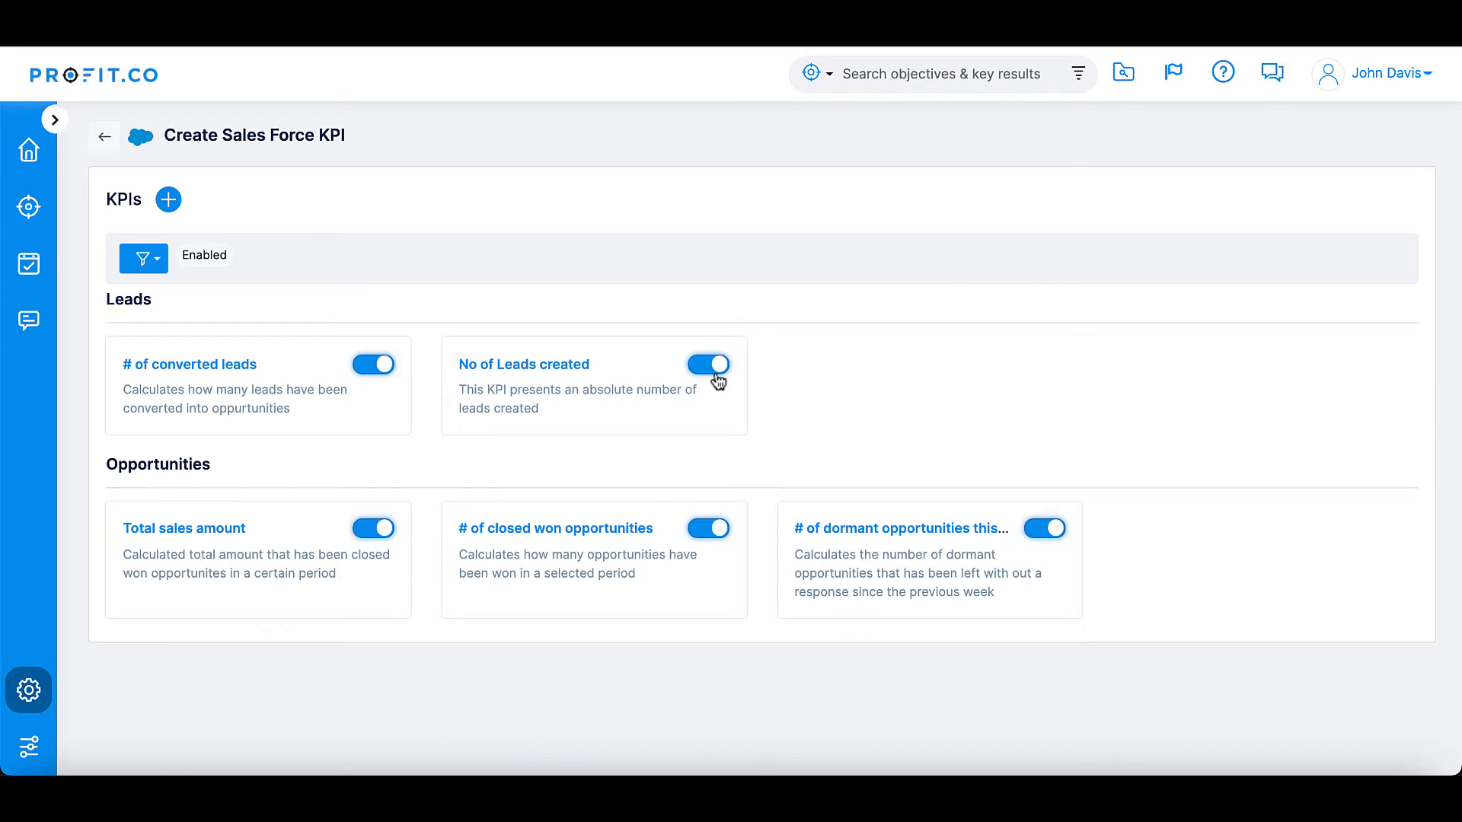
mouse_move(262, 365)
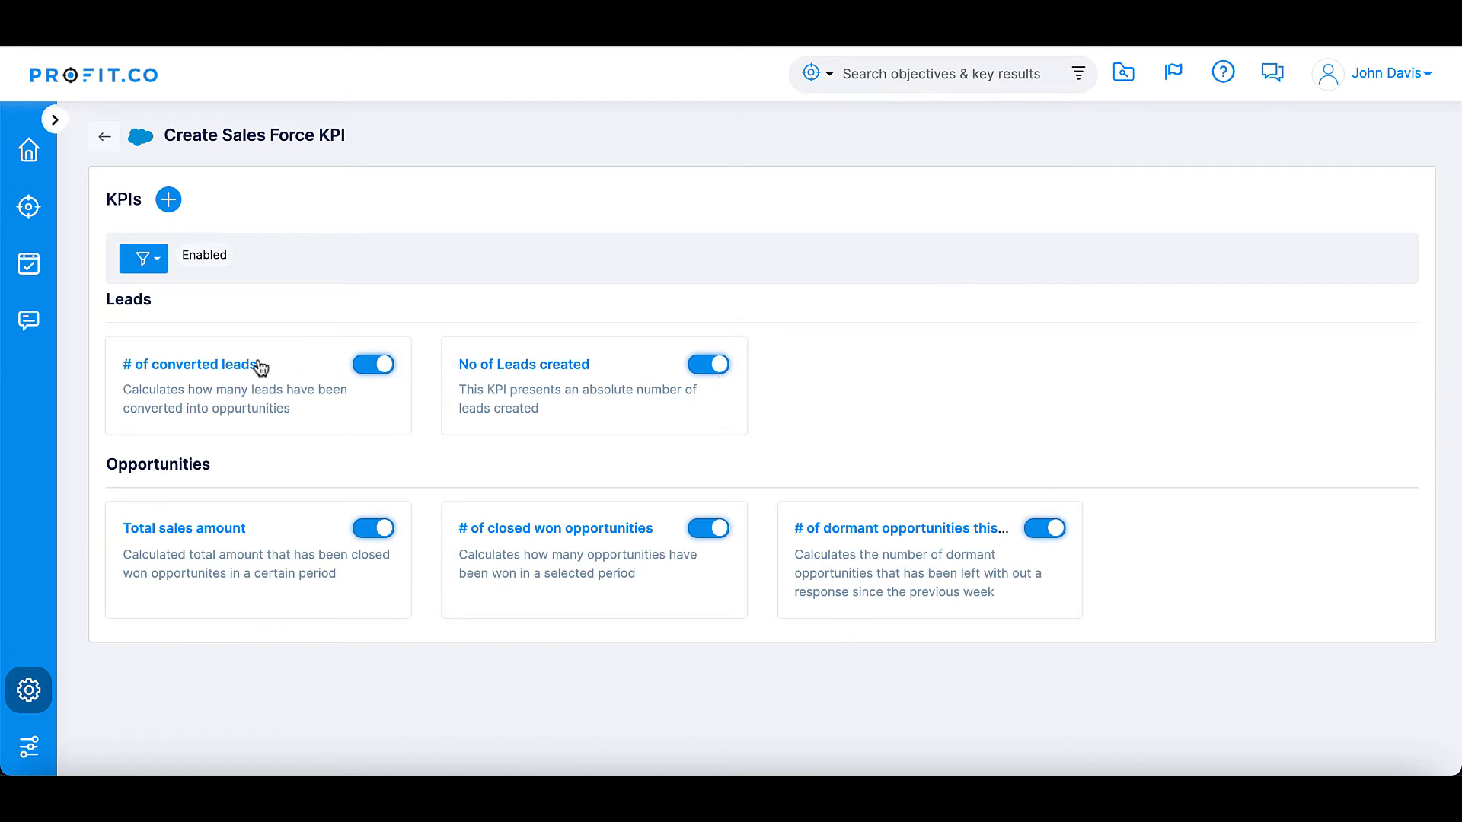
- Open the '# of converted leads' Salesforce KPI and save it with Update
left_click(191, 365)
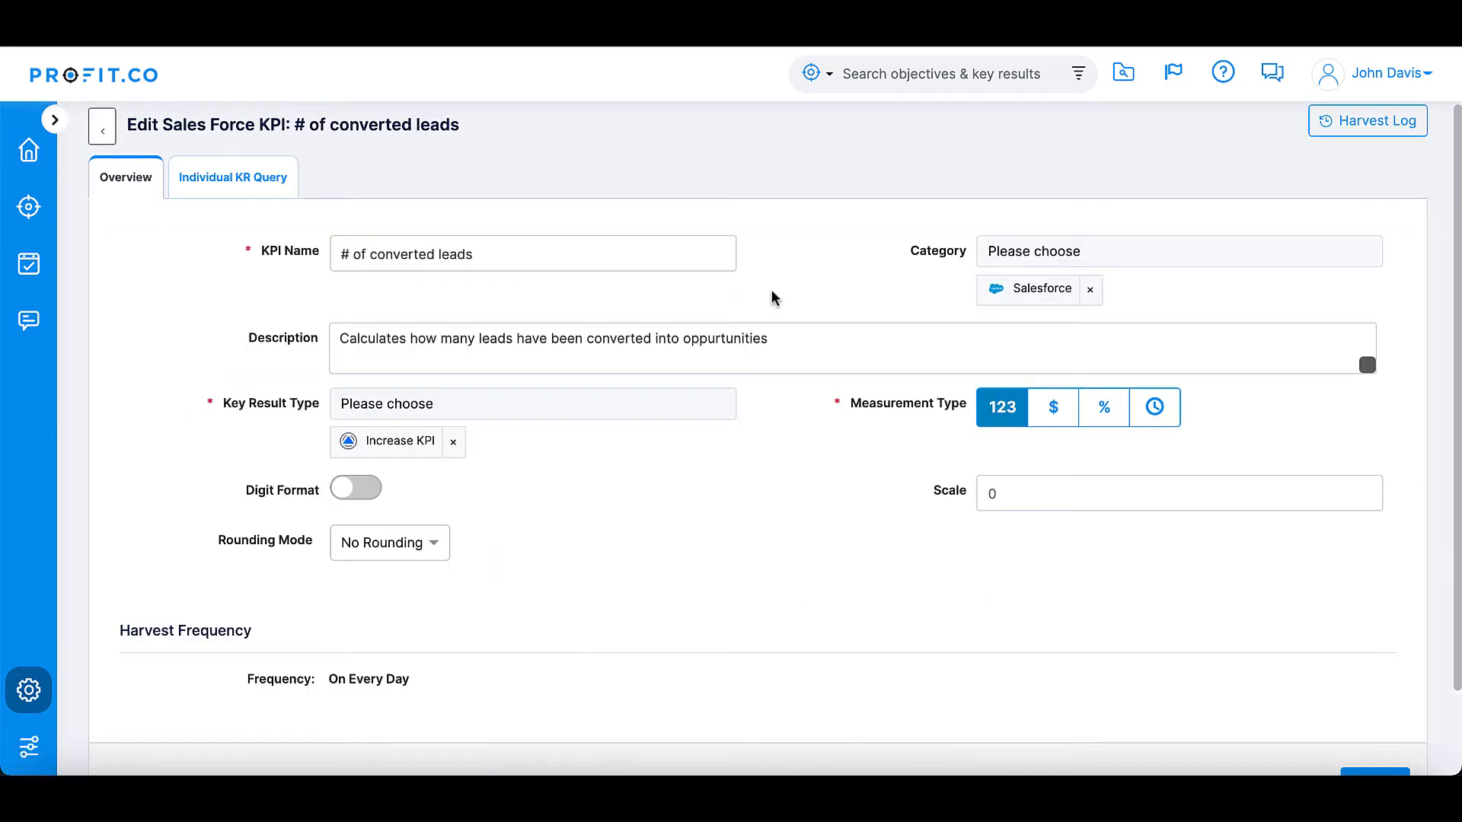
scroll("down", 3)
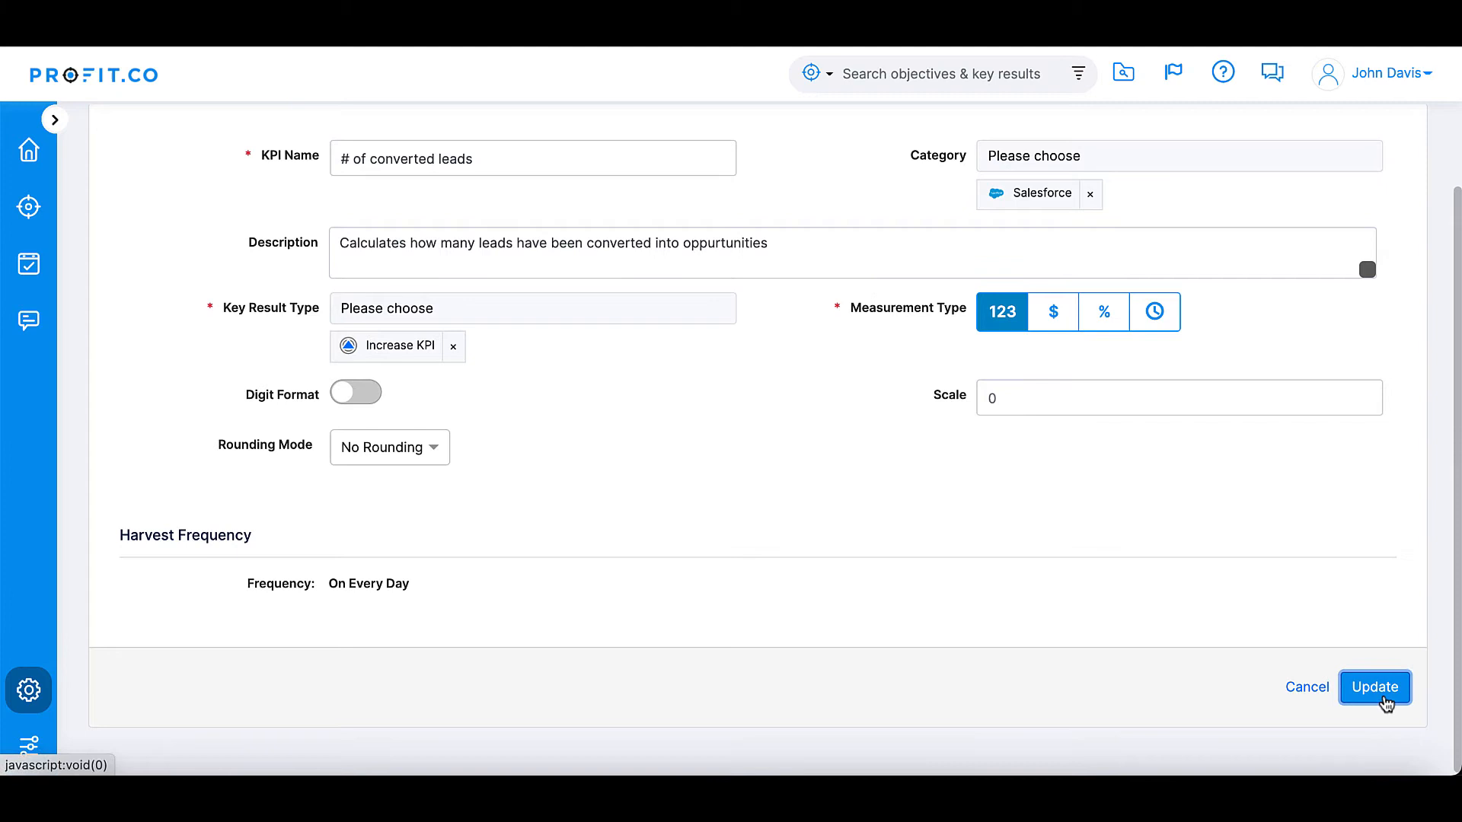
left_click(1374, 687)
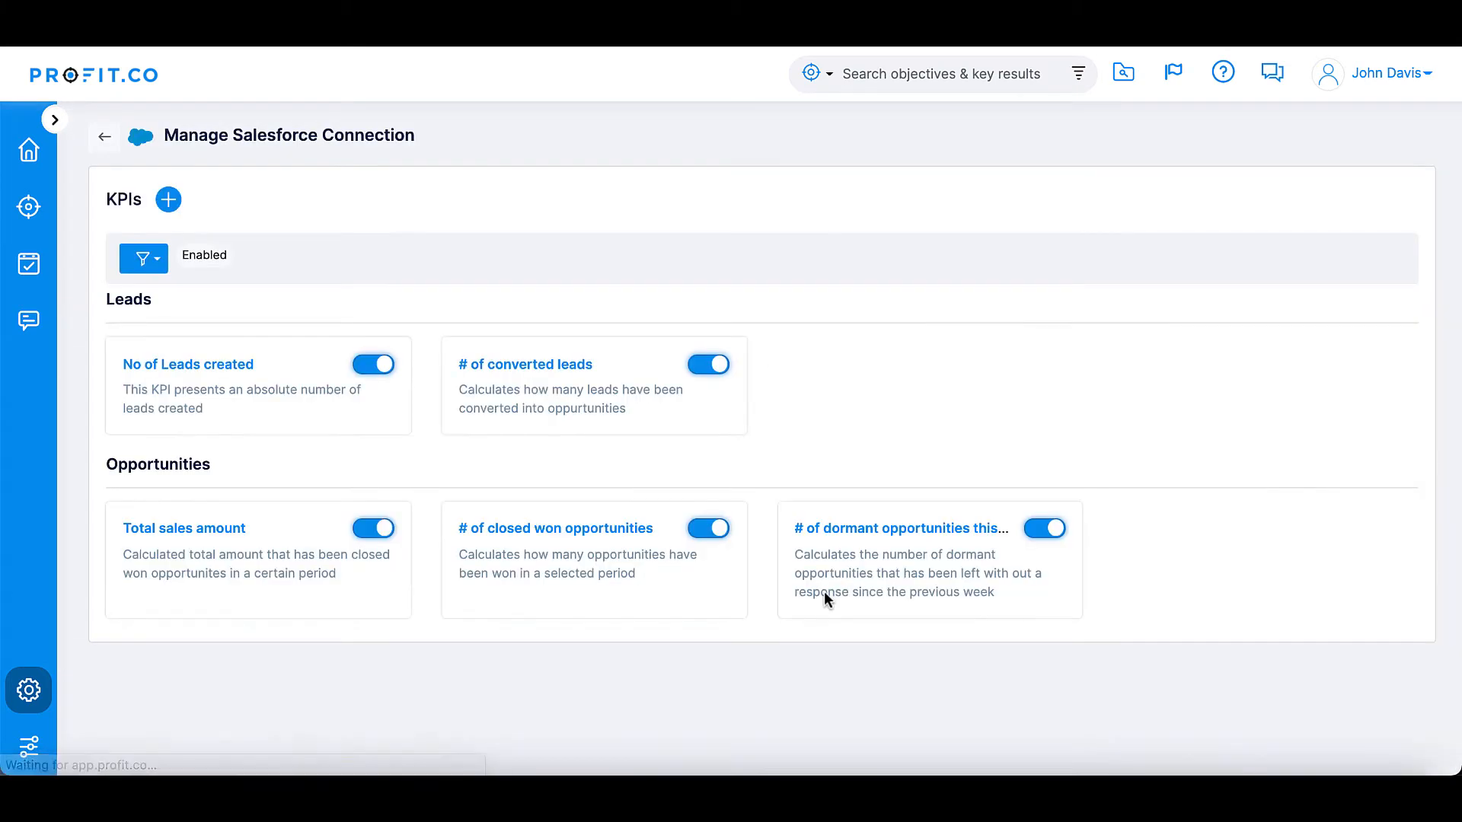
mouse_move(208, 336)
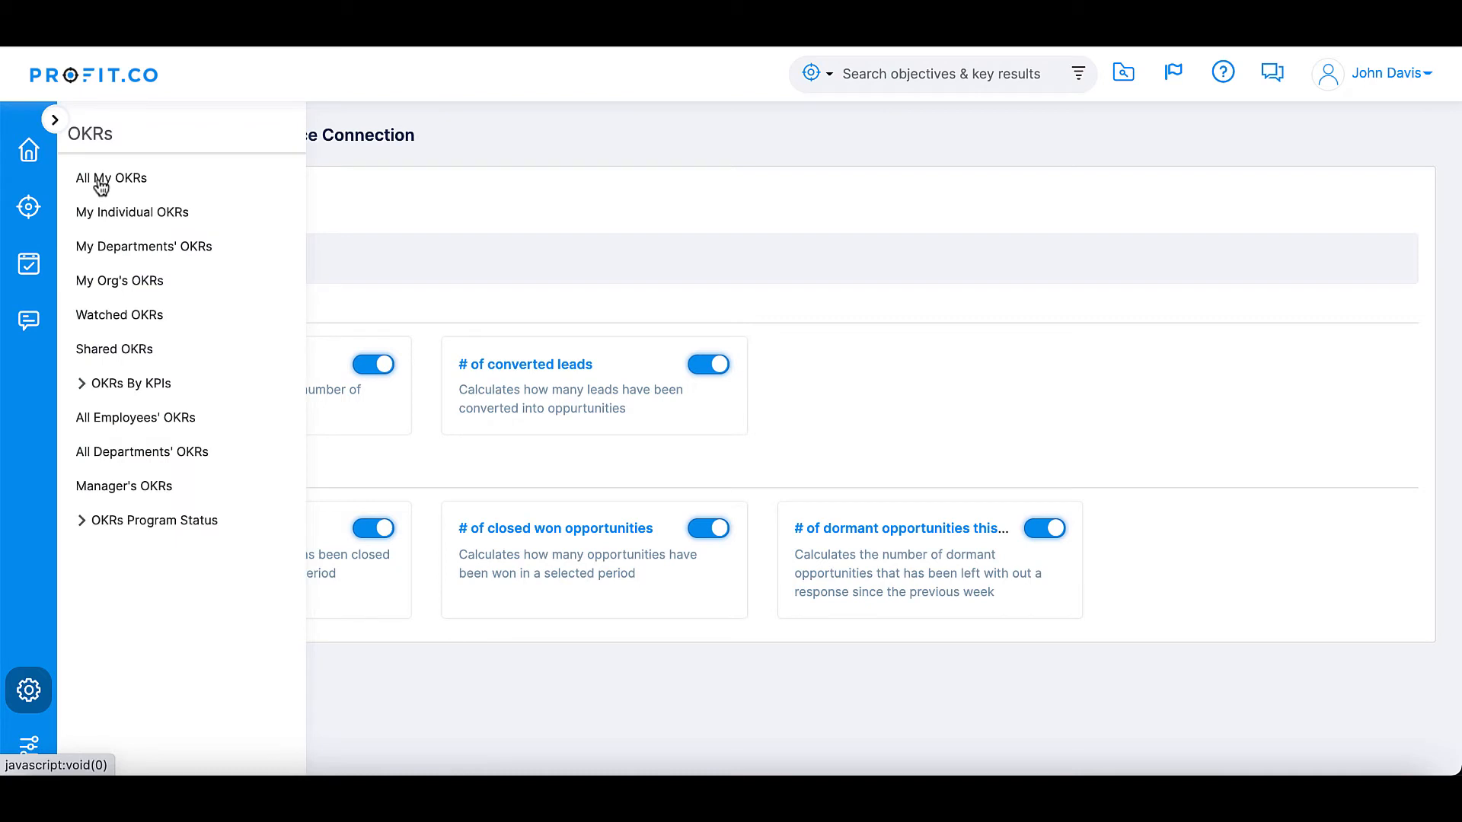
- From All My OKRs, add a key result to Grow Our Business using the form
left_click(110, 178)
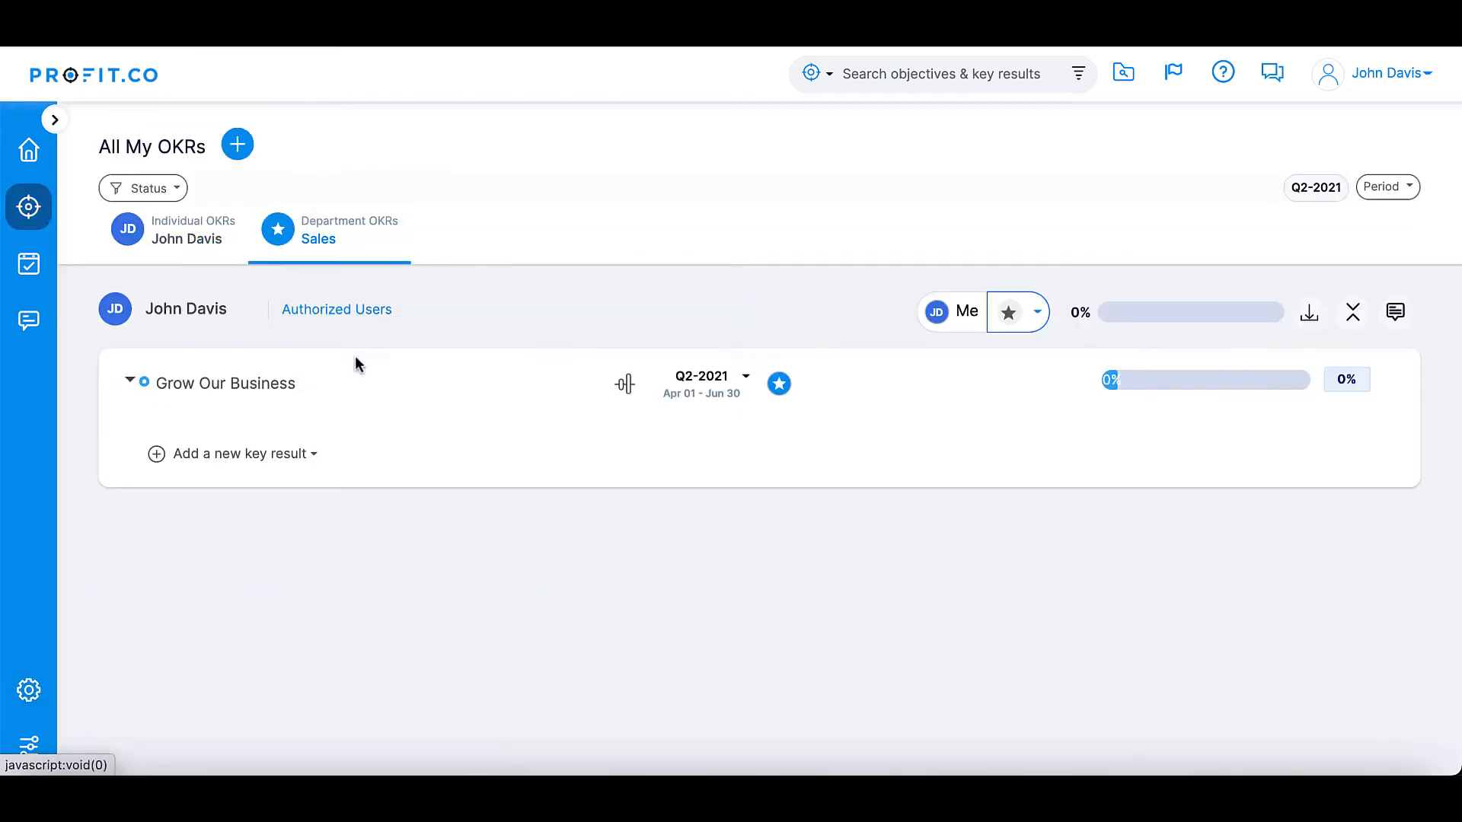
left_click(240, 454)
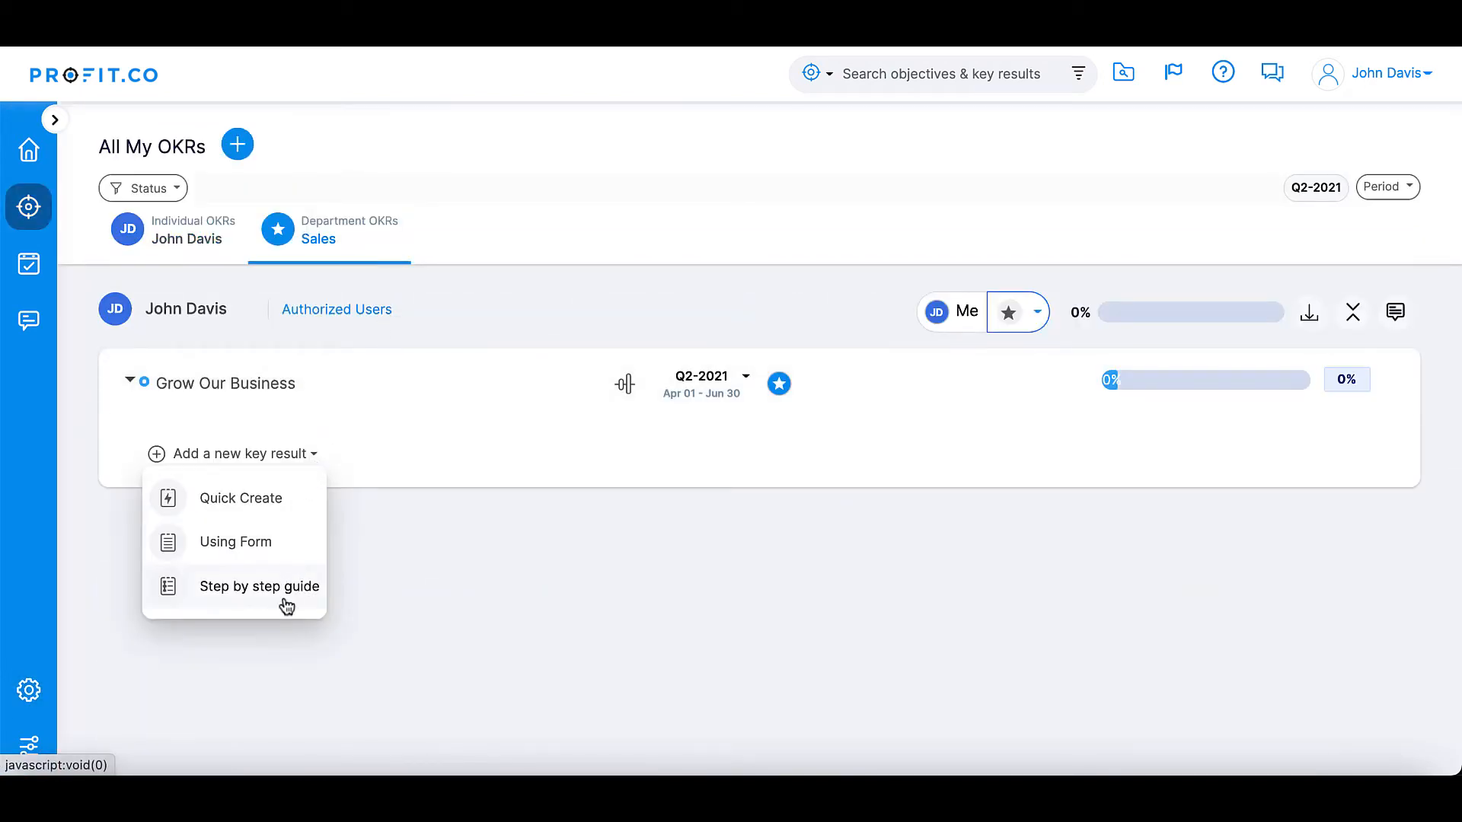
mouse_move(284, 555)
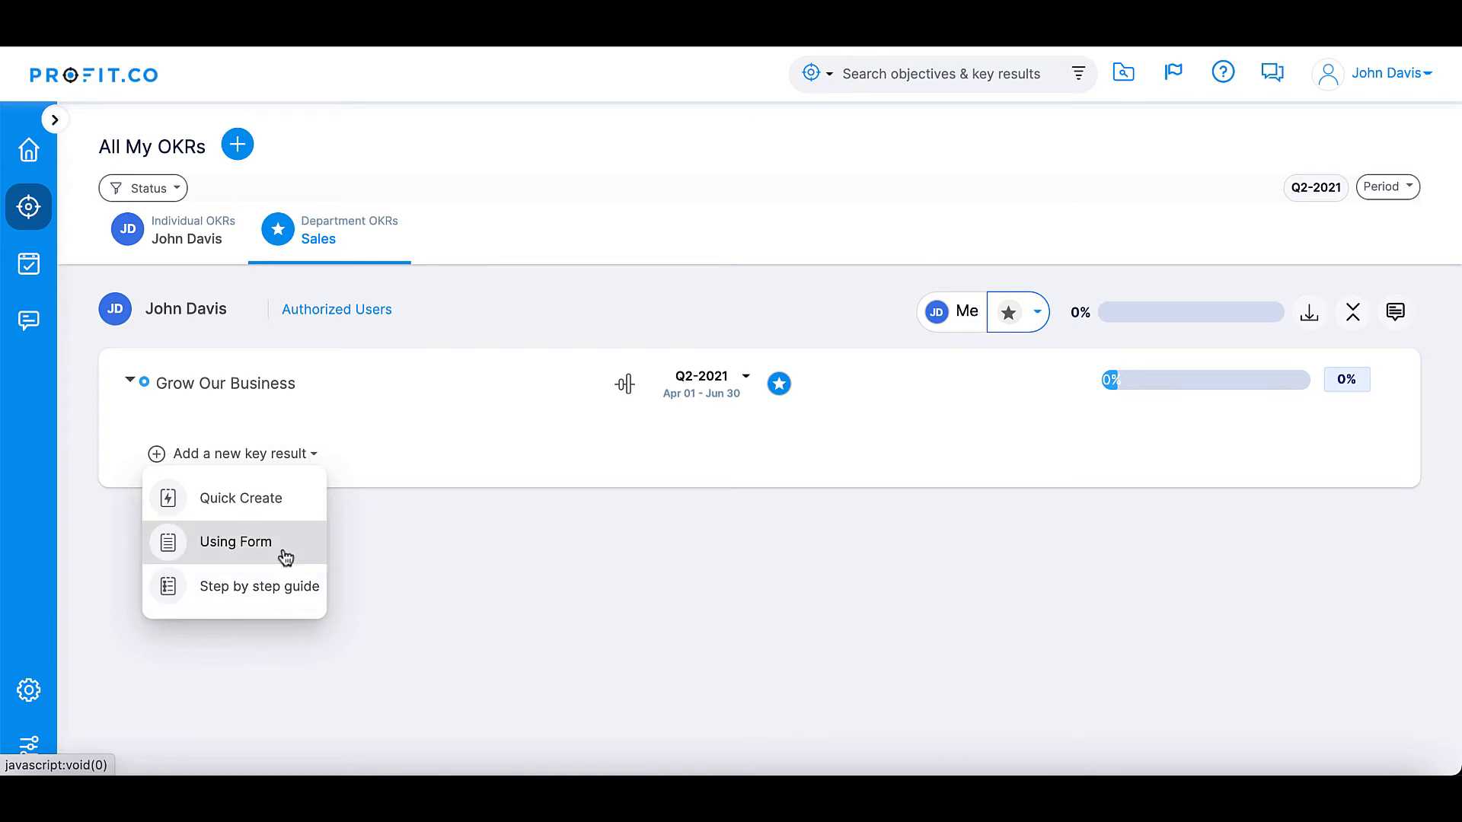
left_click(234, 542)
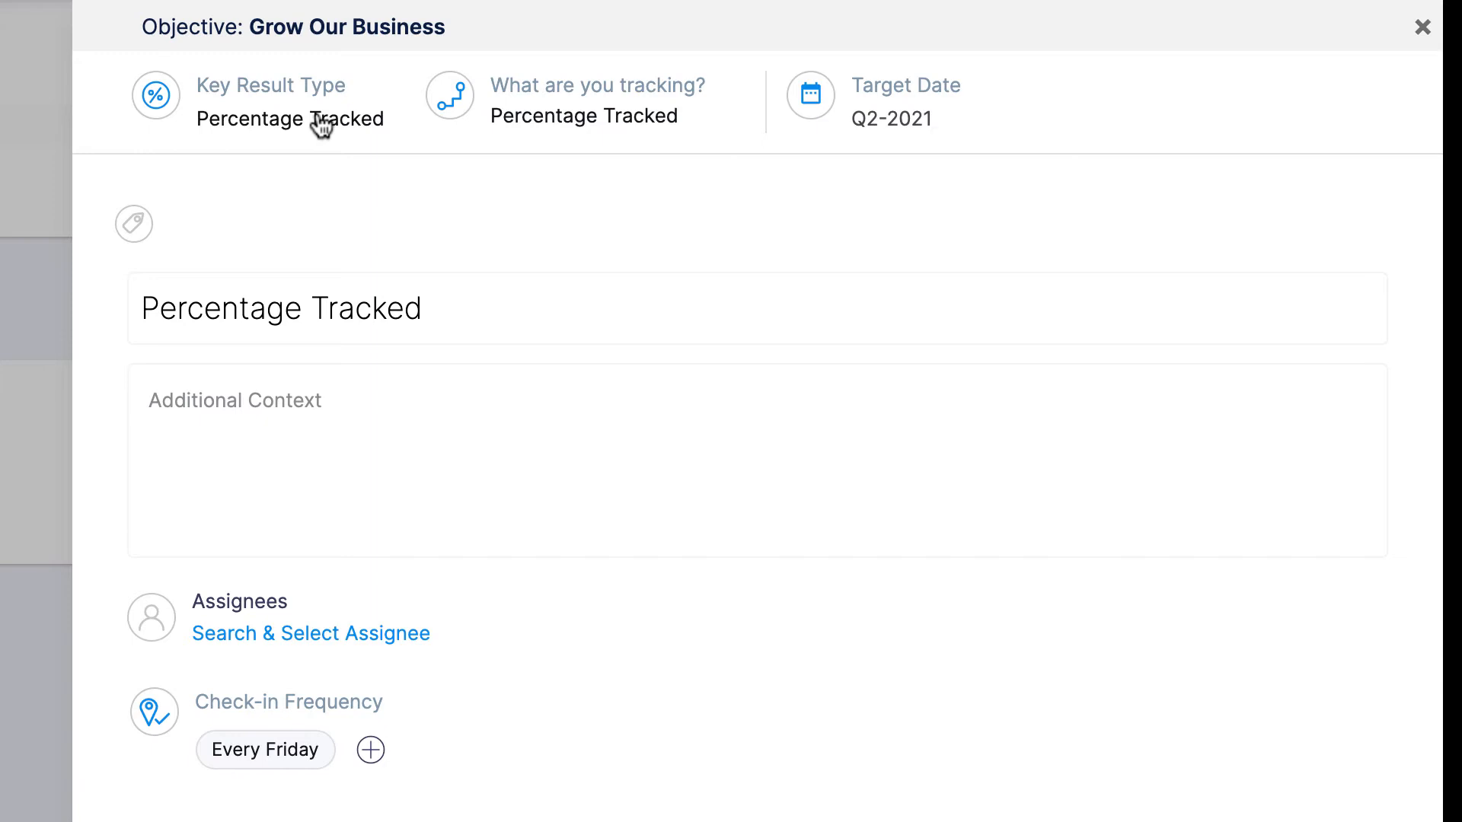
- Set the key result type to Increase KPI and open the KPI chooser
left_click(290, 119)
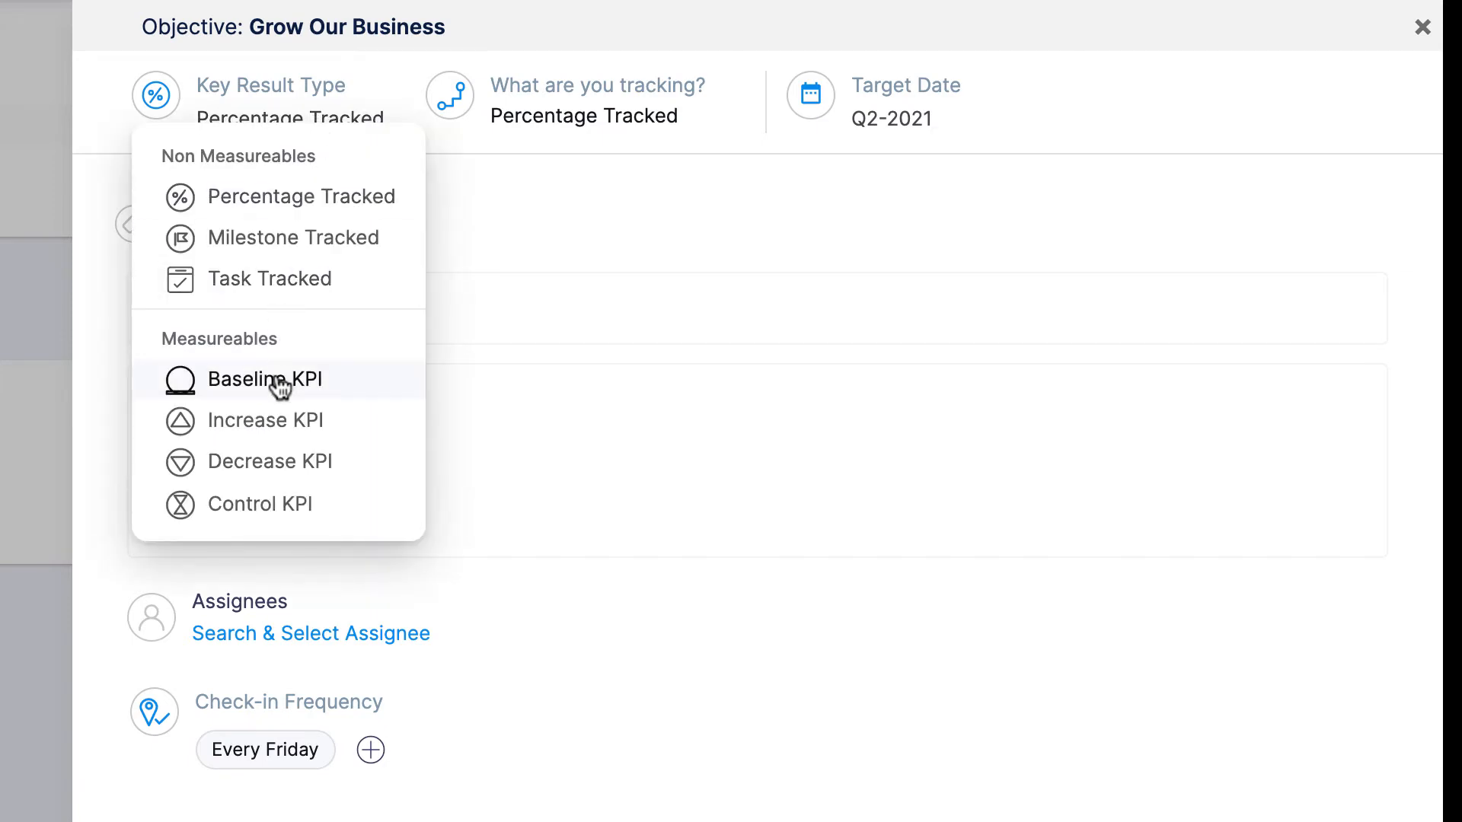
mouse_move(271, 461)
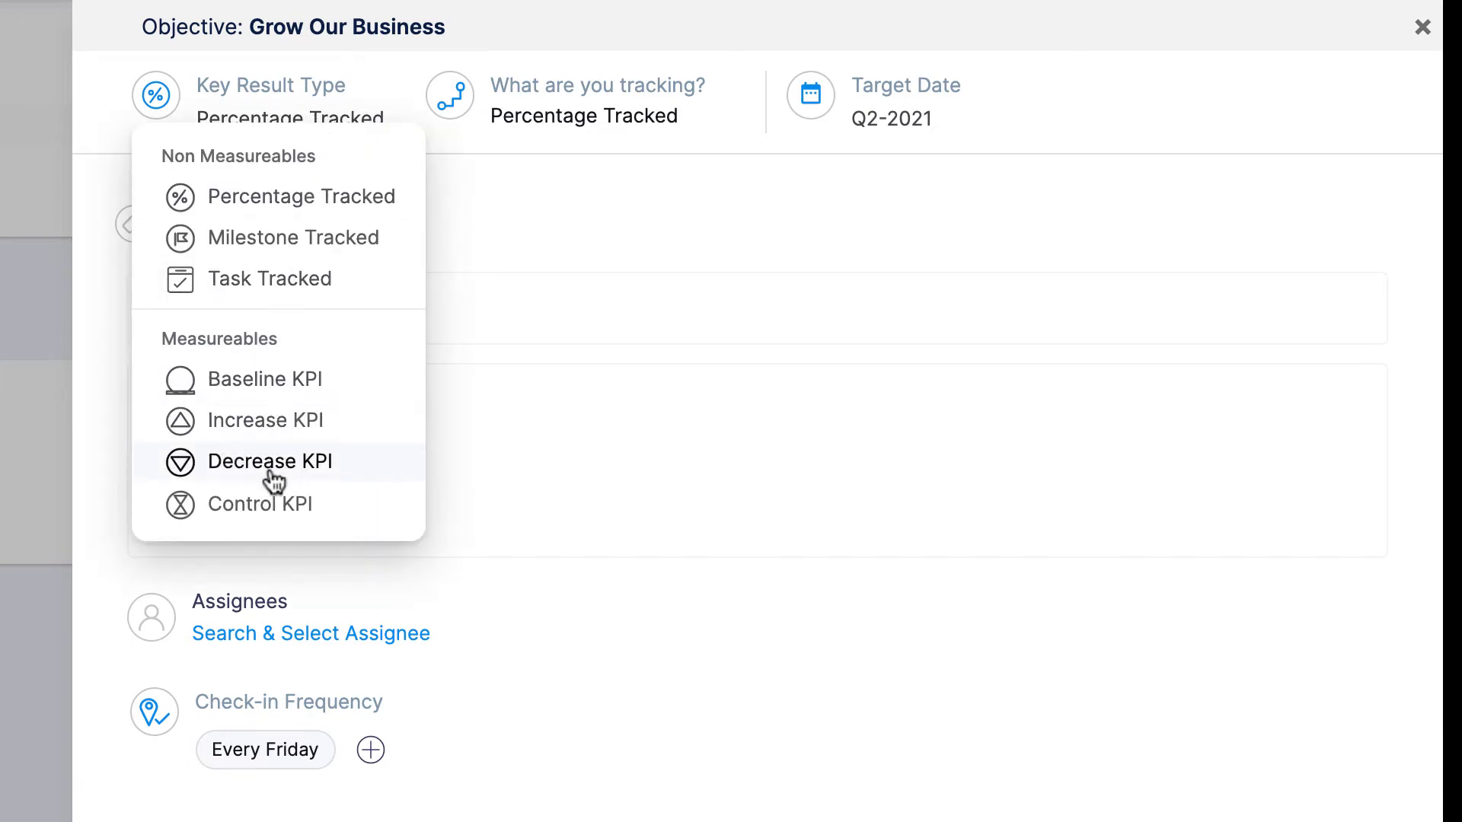
mouse_move(284, 420)
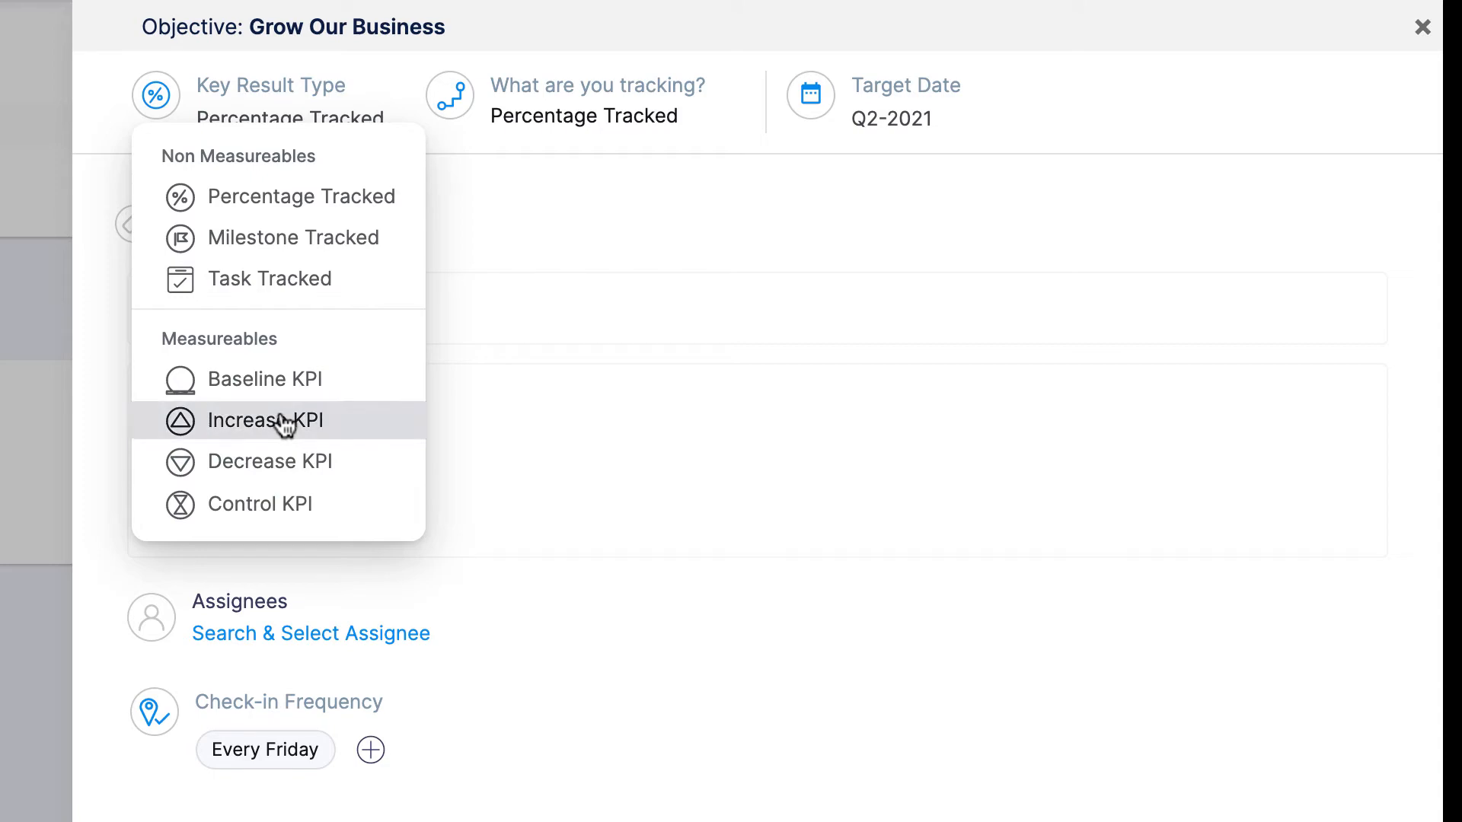
left_click(265, 419)
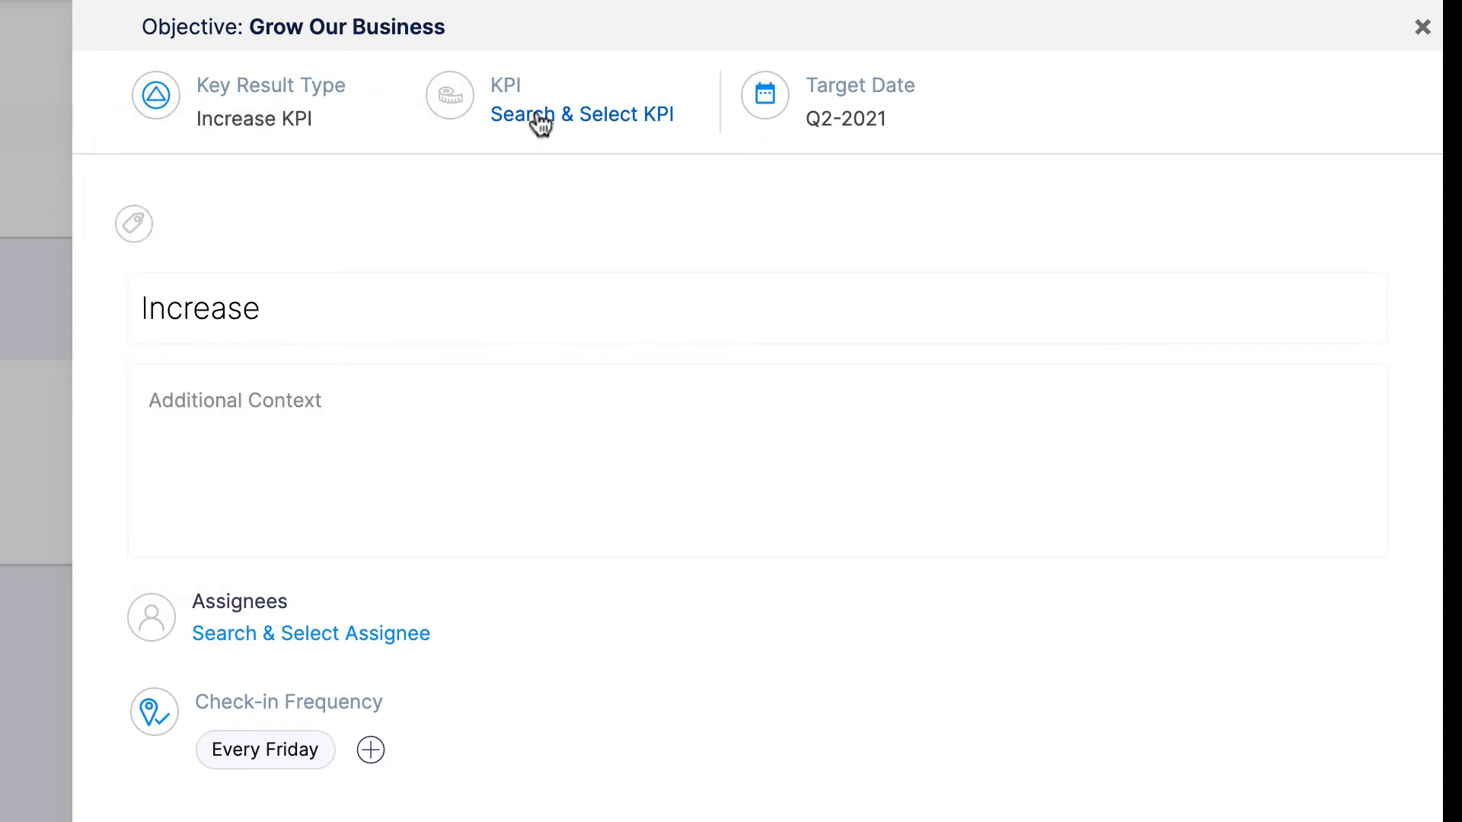
left_click(581, 113)
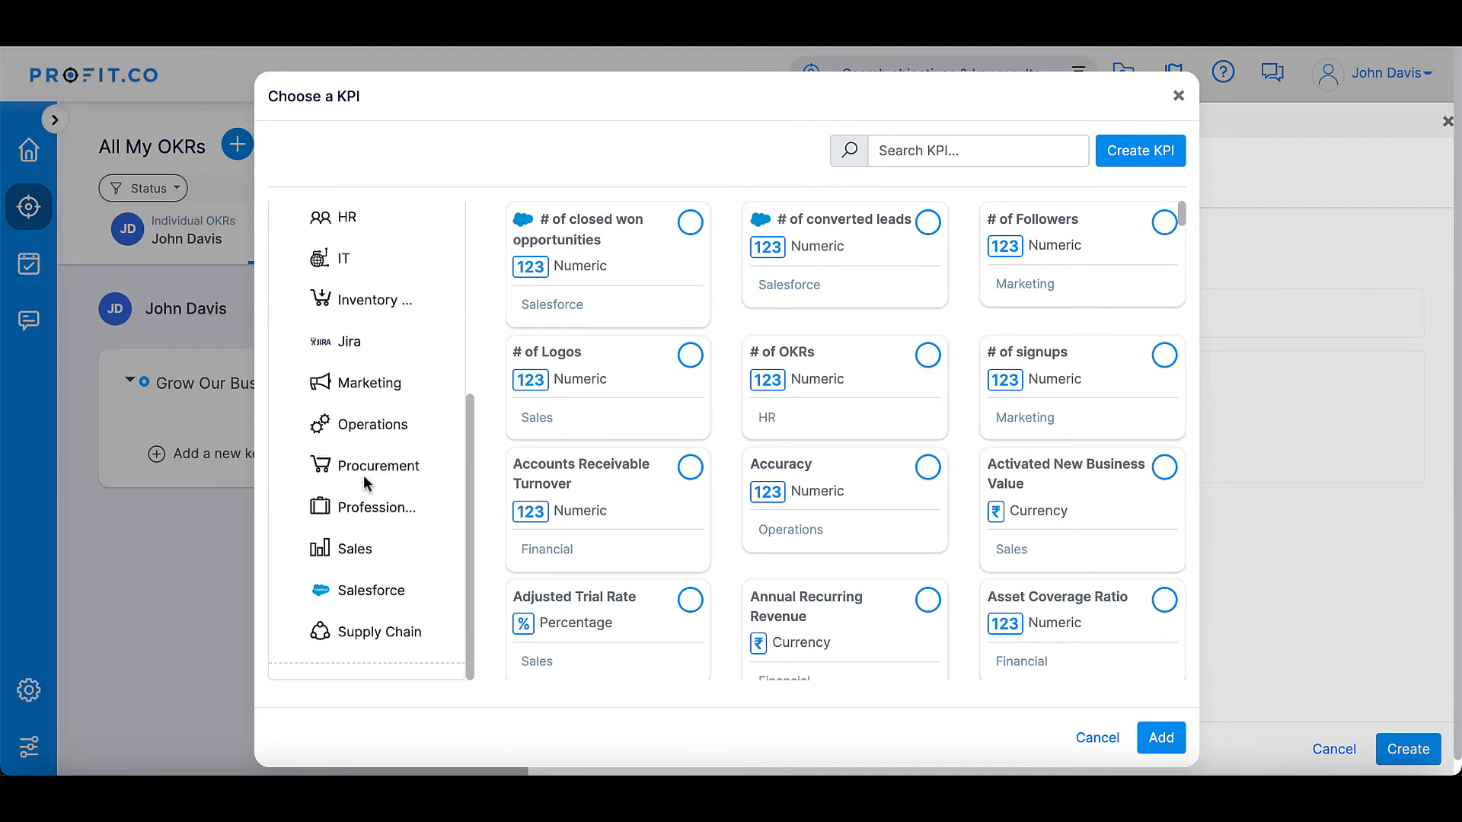
- Add the Salesforce KPI '# of converted leads' from the Choose a KPI dialog
left_click(370, 589)
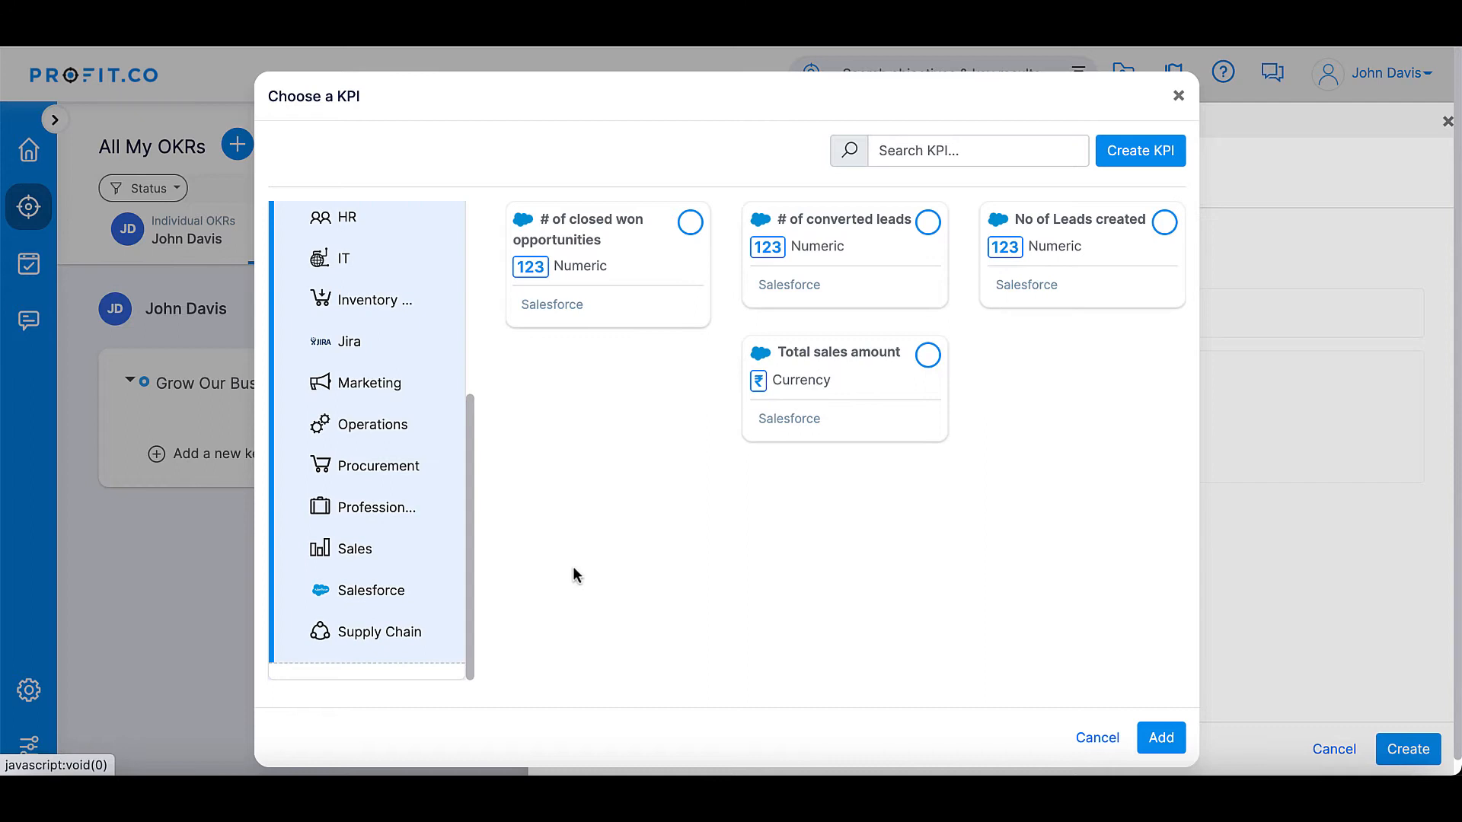
mouse_move(813, 531)
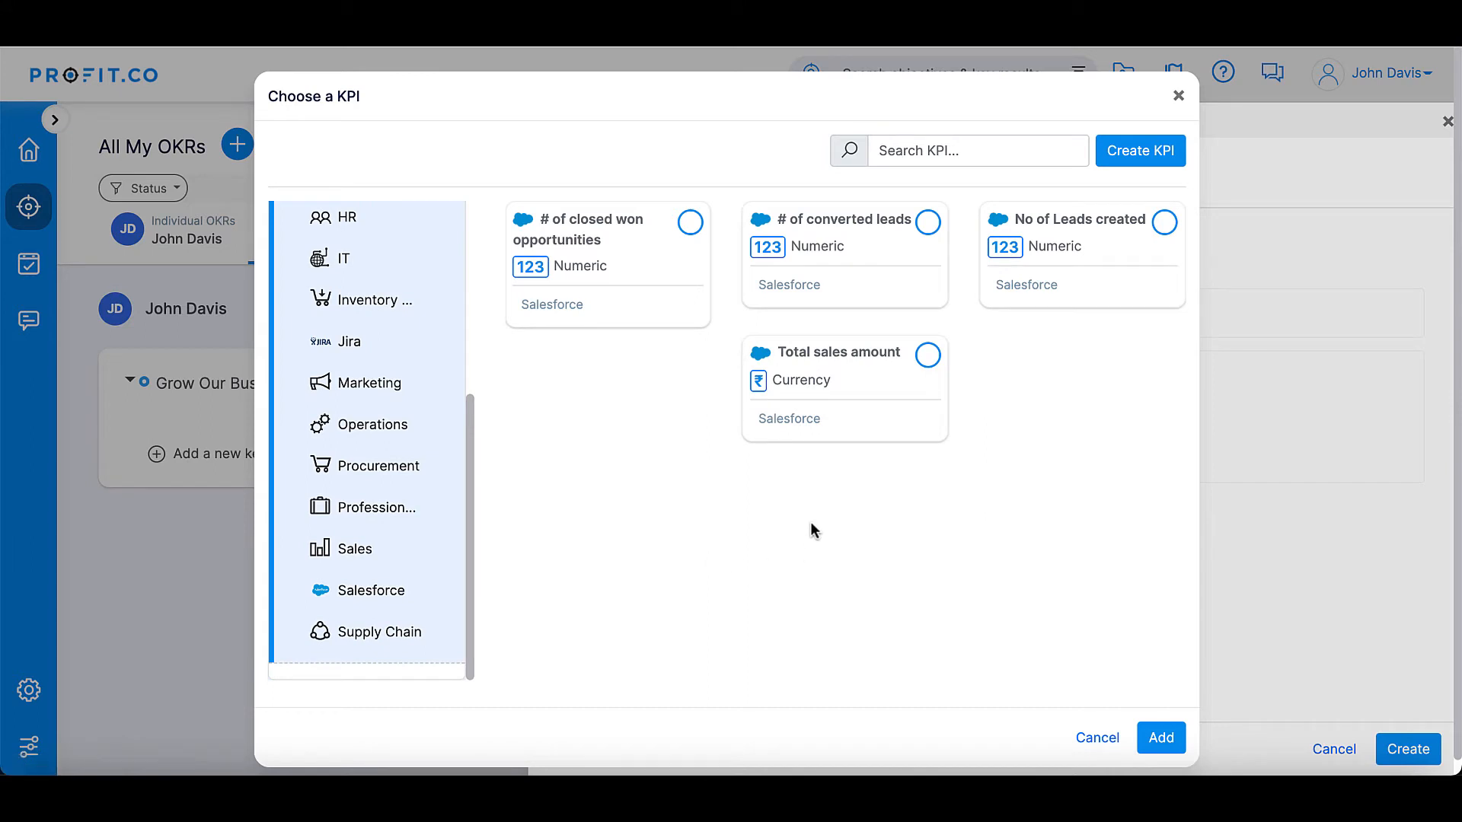
left_click(925, 221)
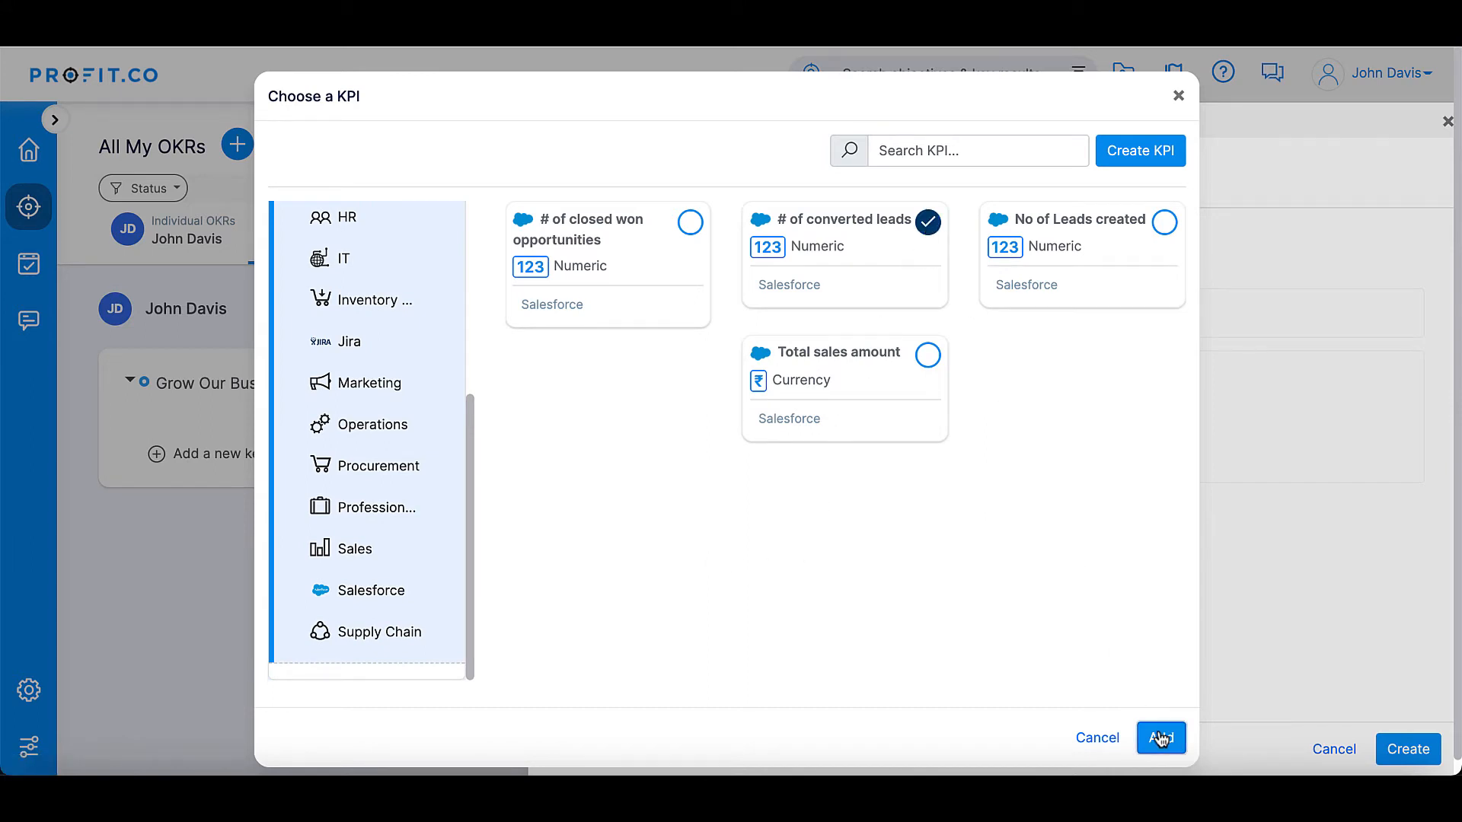
left_click(1159, 738)
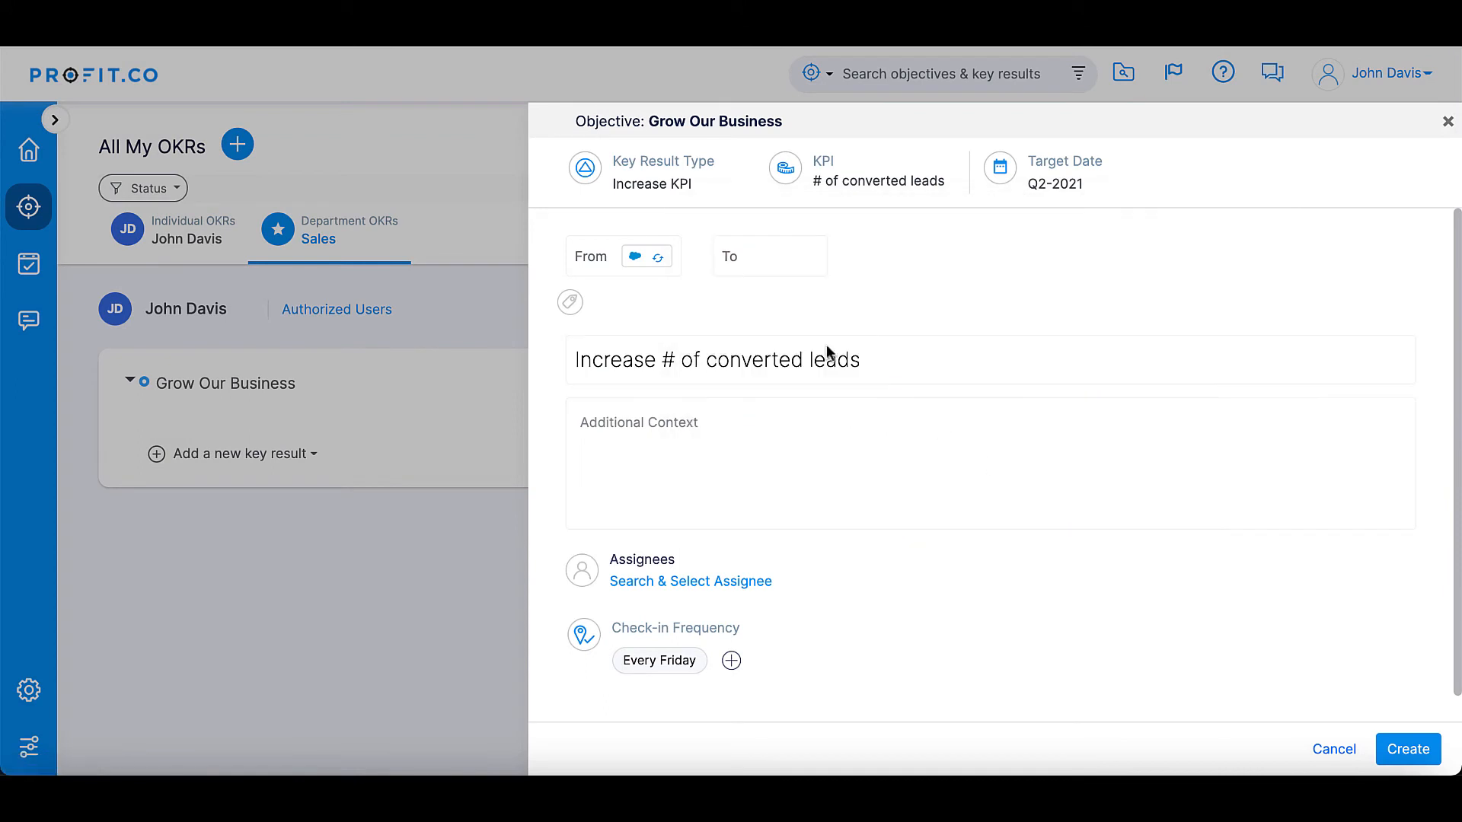
- Sync the From value 0 from Salesforce, target 300, and create the key result
left_click(646, 256)
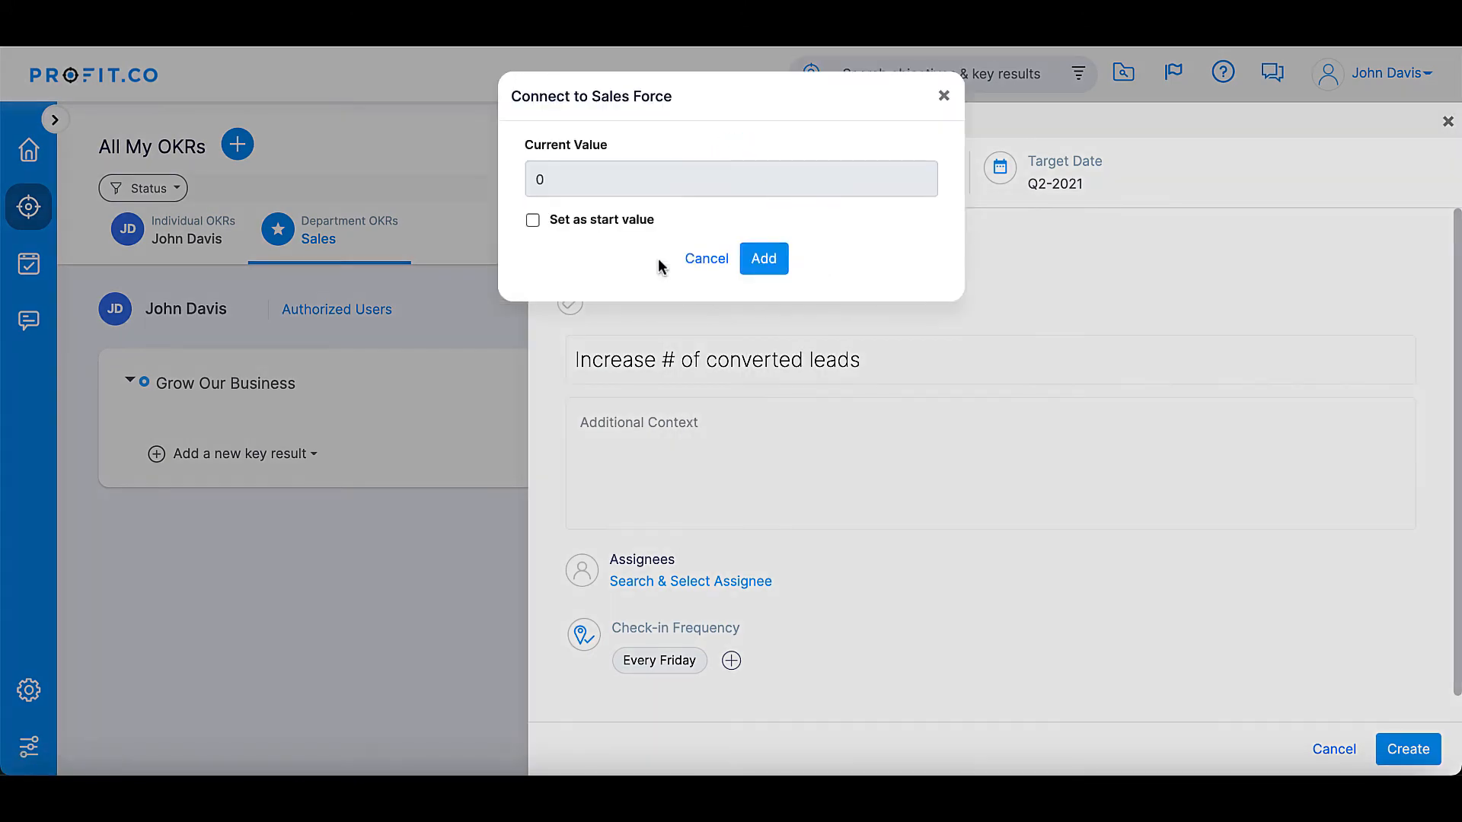
left_click(763, 258)
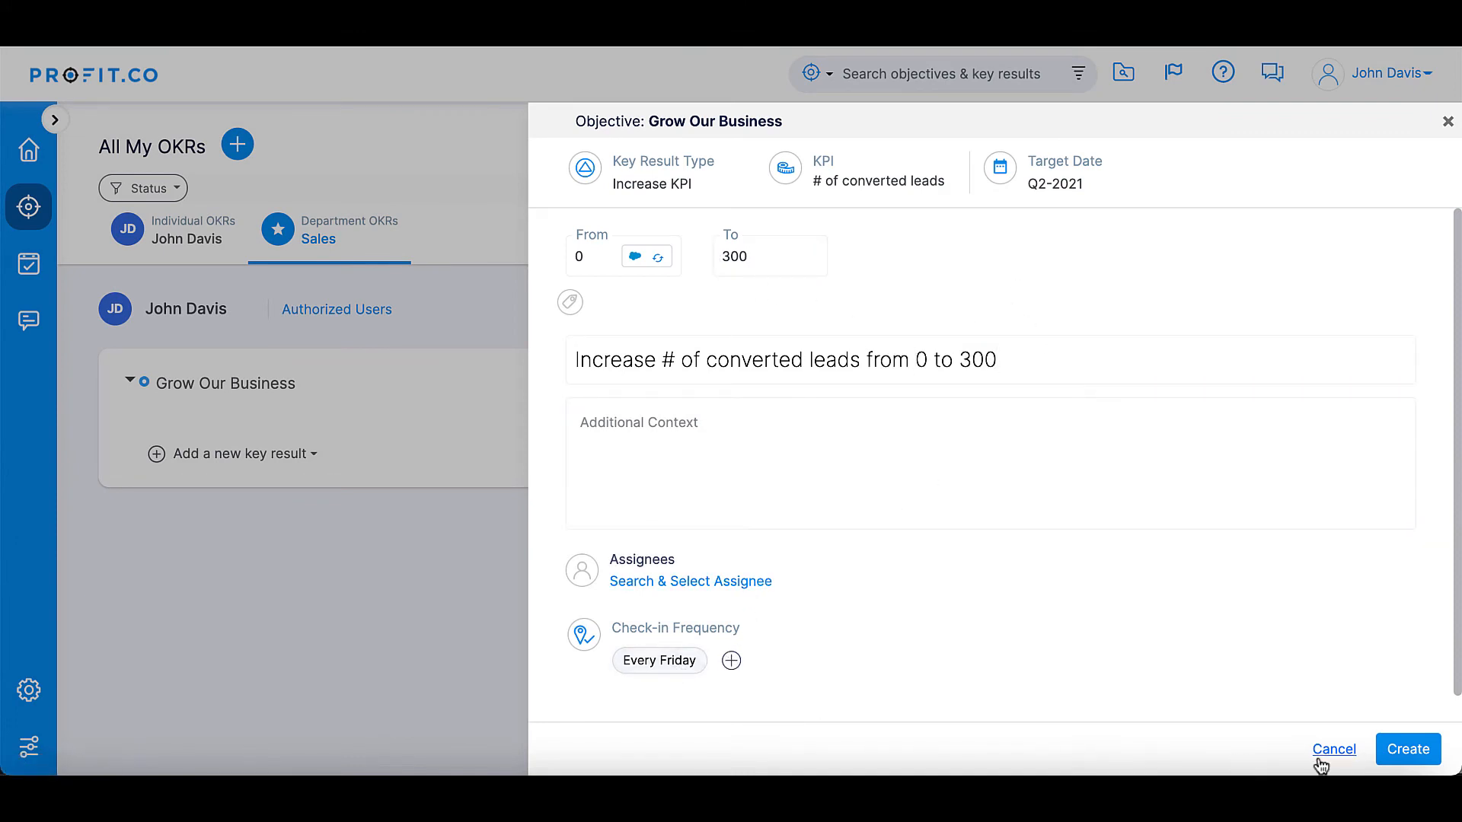
left_click(1333, 749)
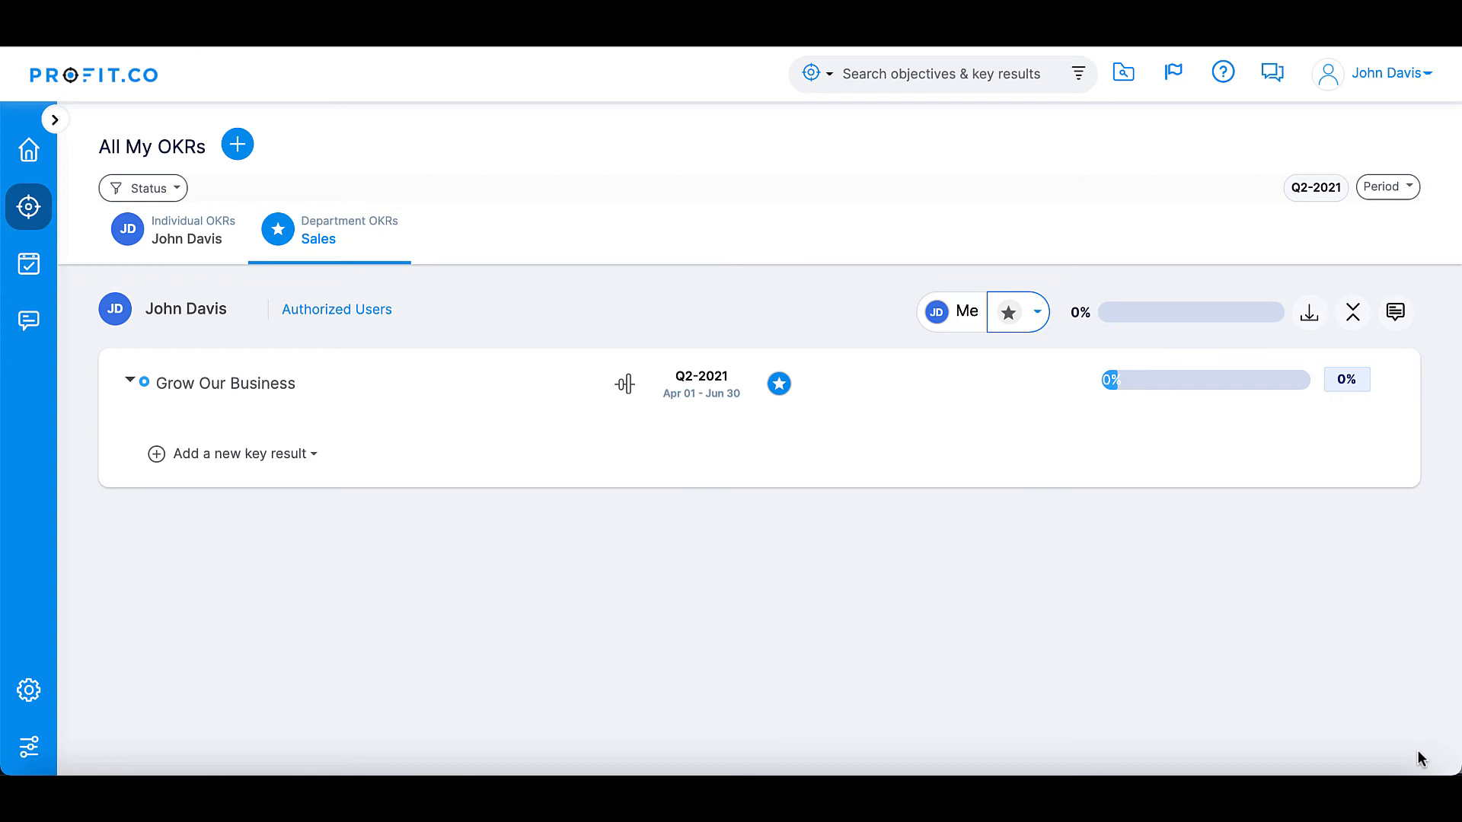
- Confirm 'Increase # of converted leads from 0 to 300' appears under Grow Our Business
left_click(230, 452)
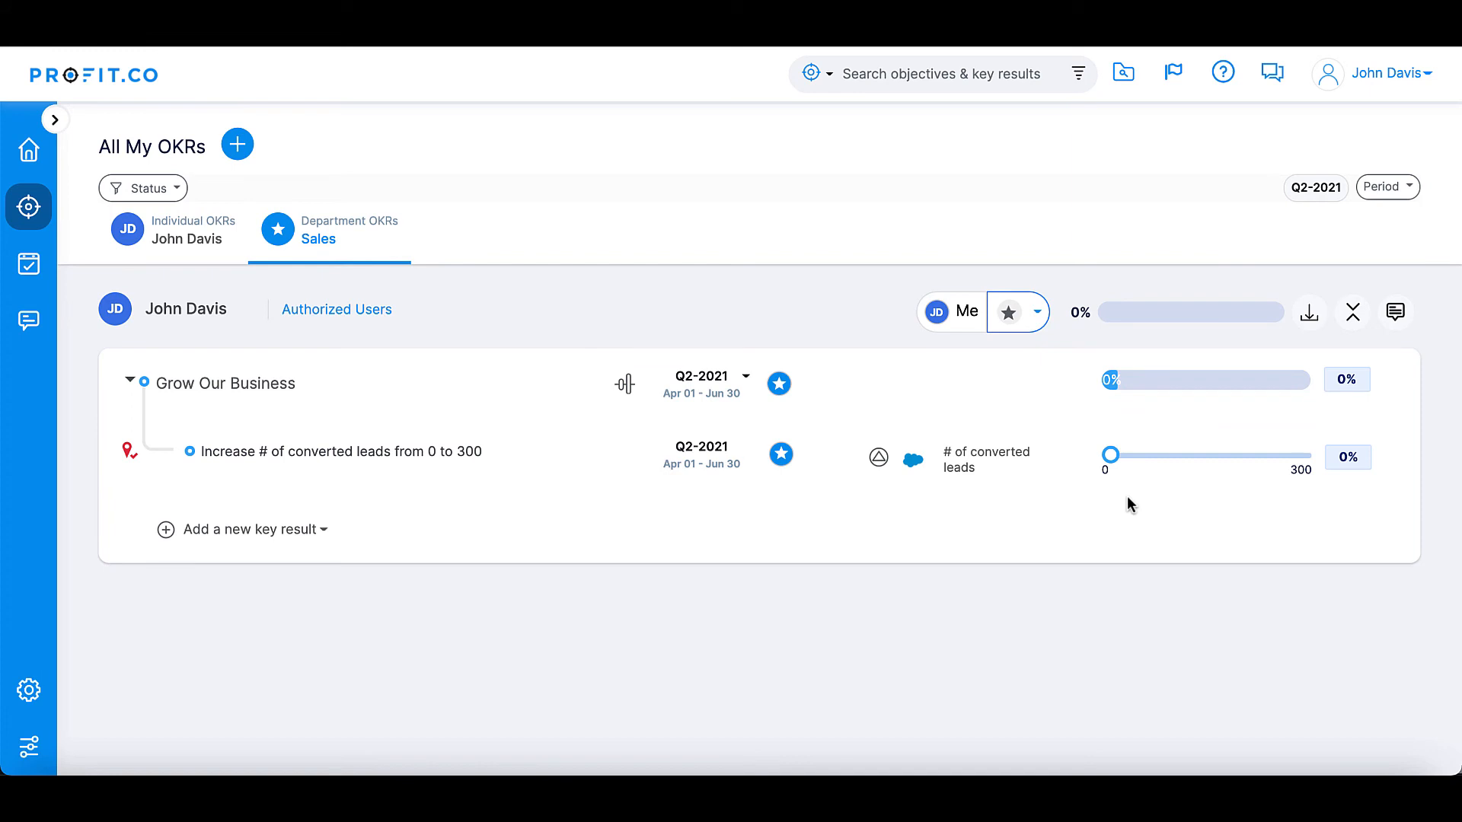
mouse_move(1110, 465)
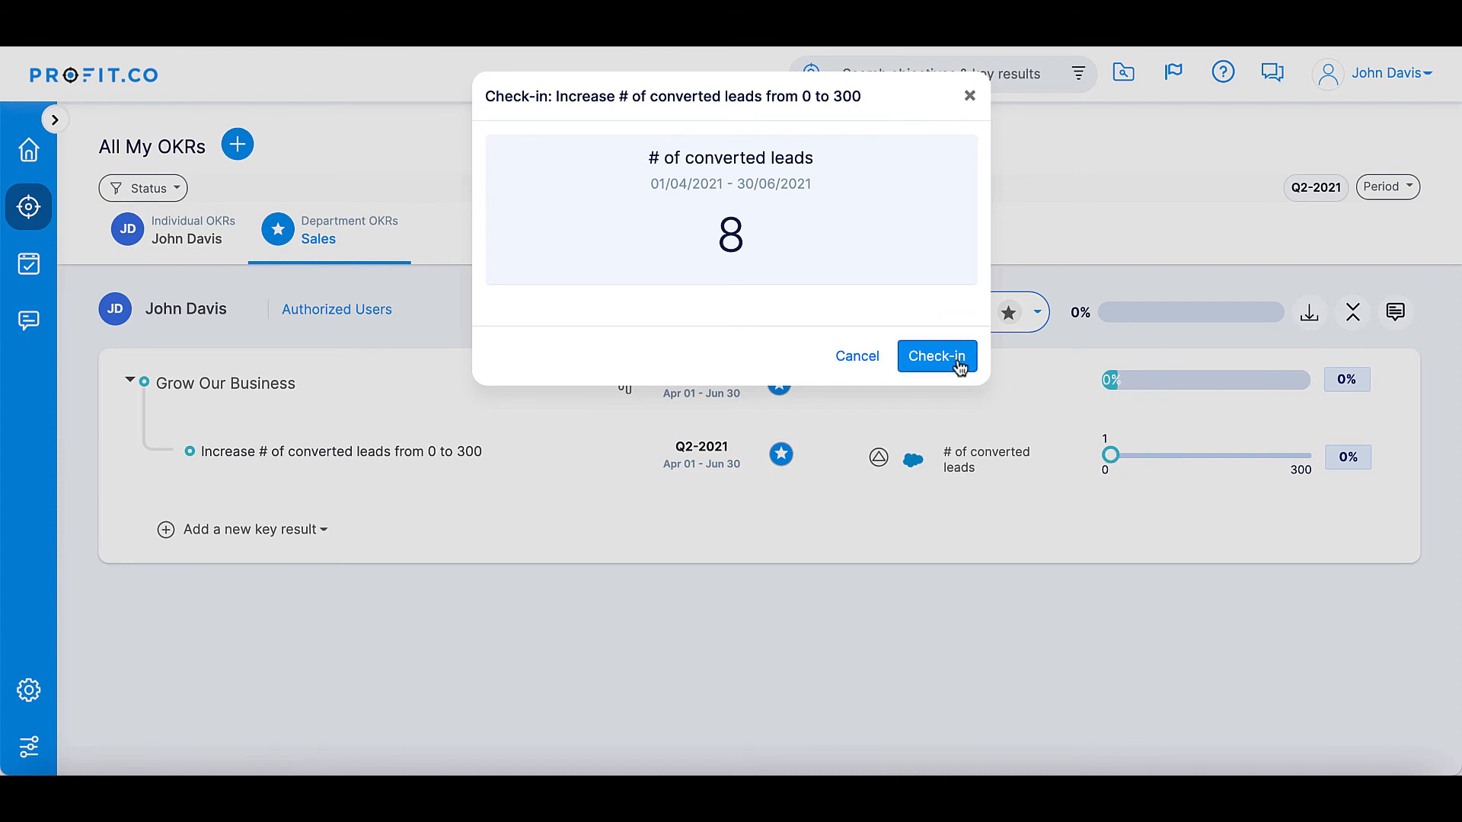
- Check in the synced Salesforce value of 8 converted leads and submit the update
left_click(935, 356)
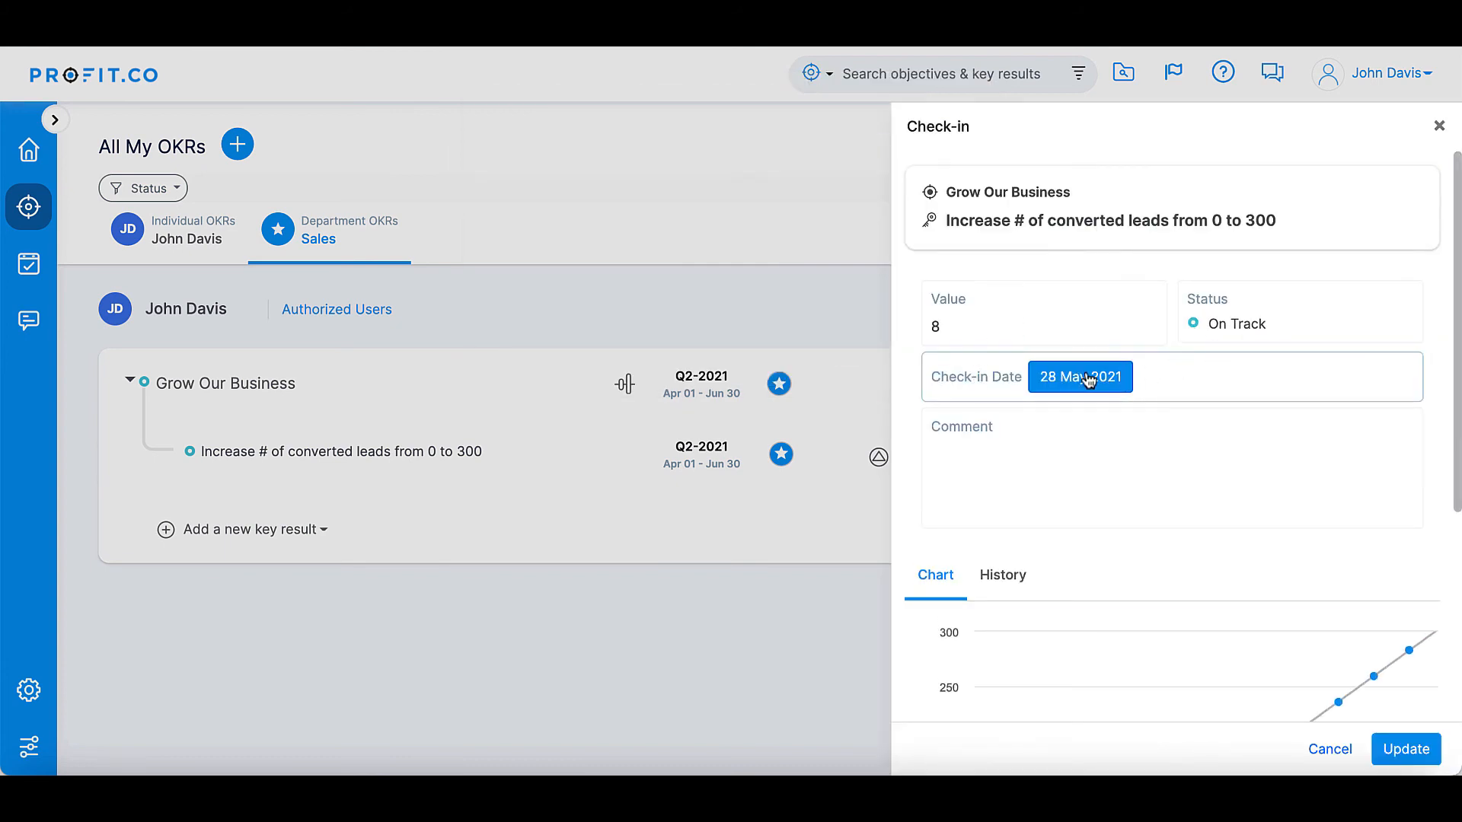
scroll("down", 3)
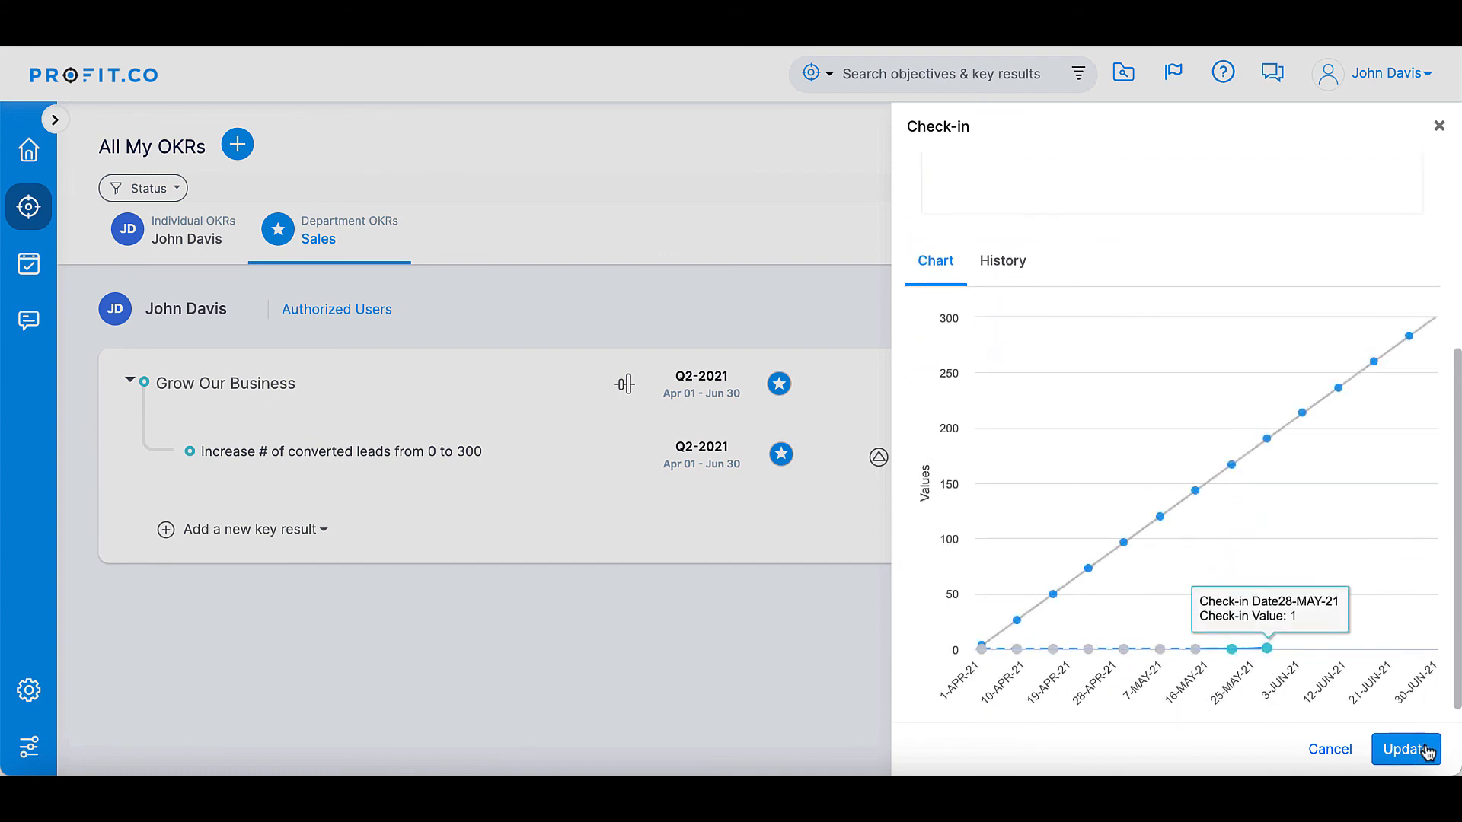
left_click(1404, 749)
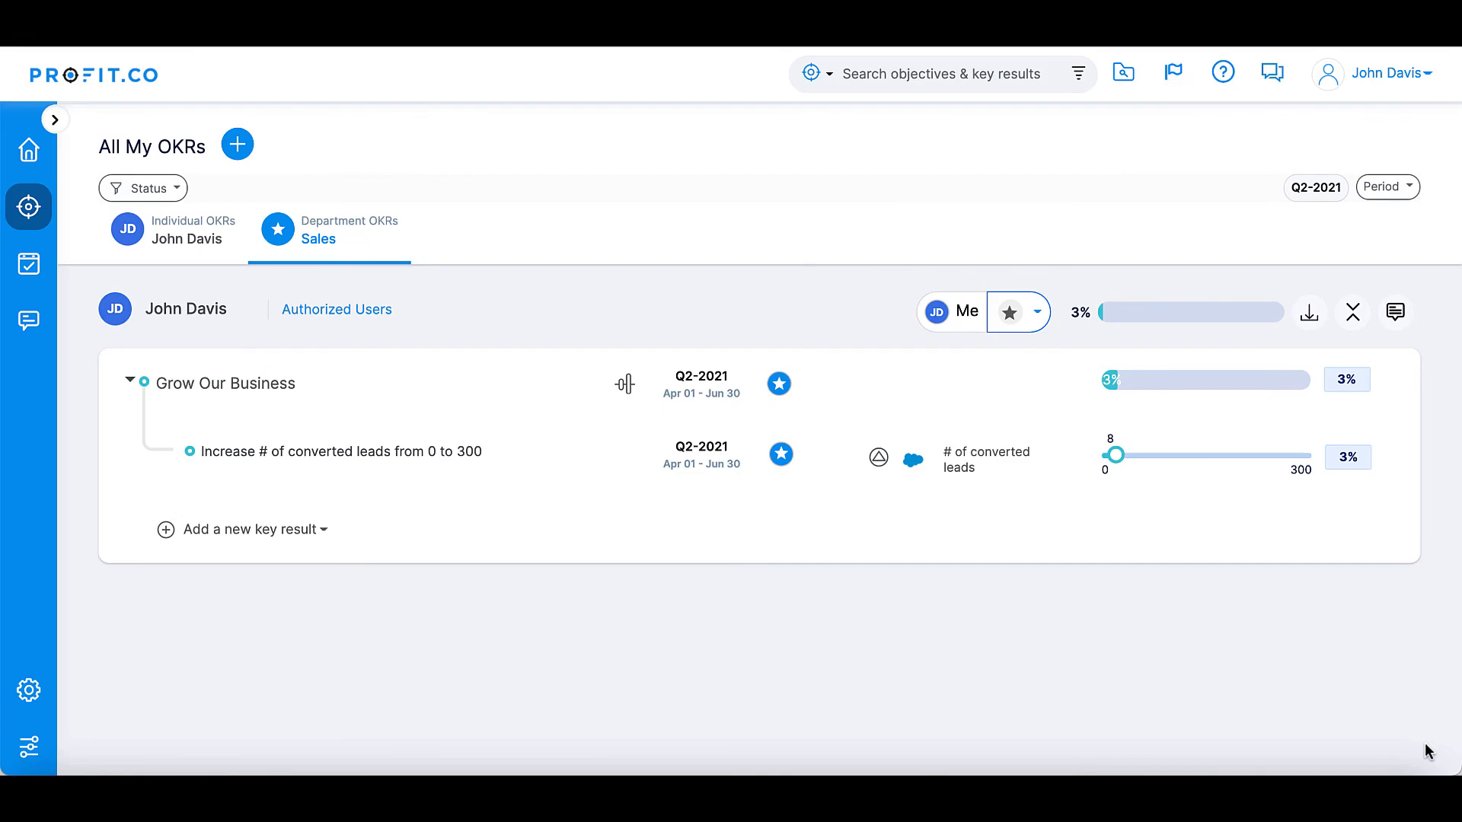